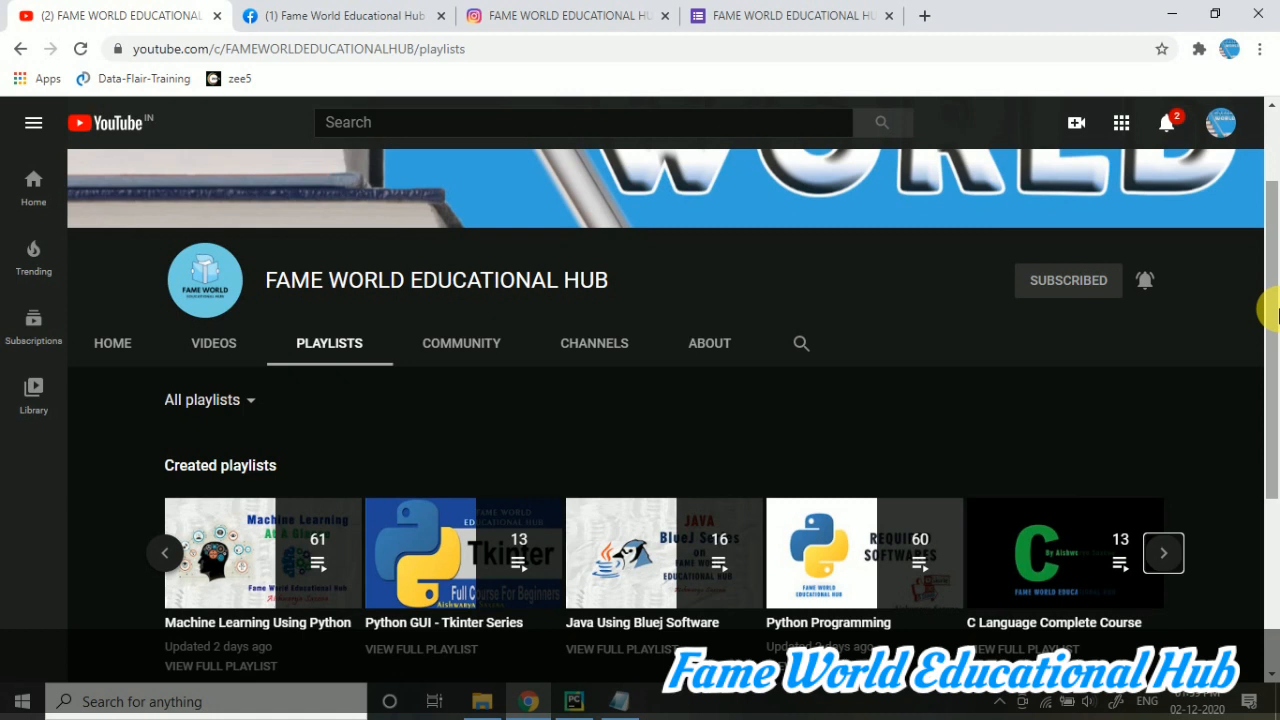
pyautogui.moveTo(875, 580)
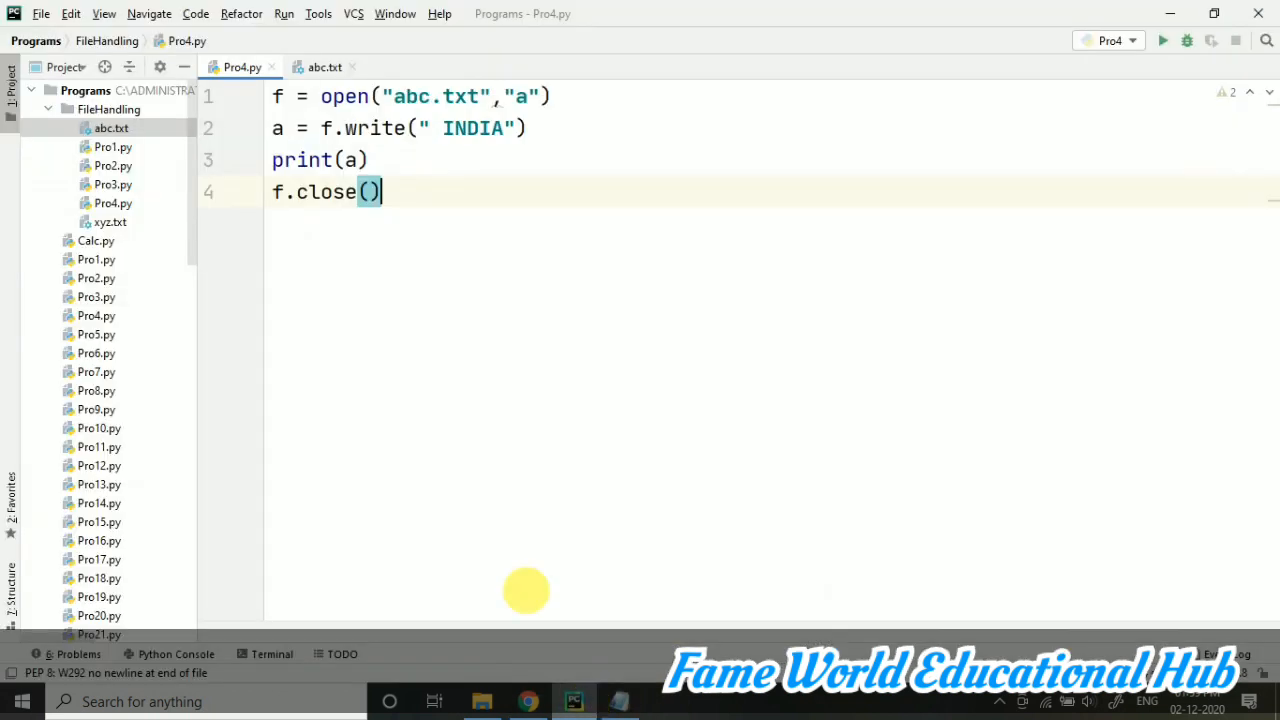
pyautogui.moveTo(657, 227)
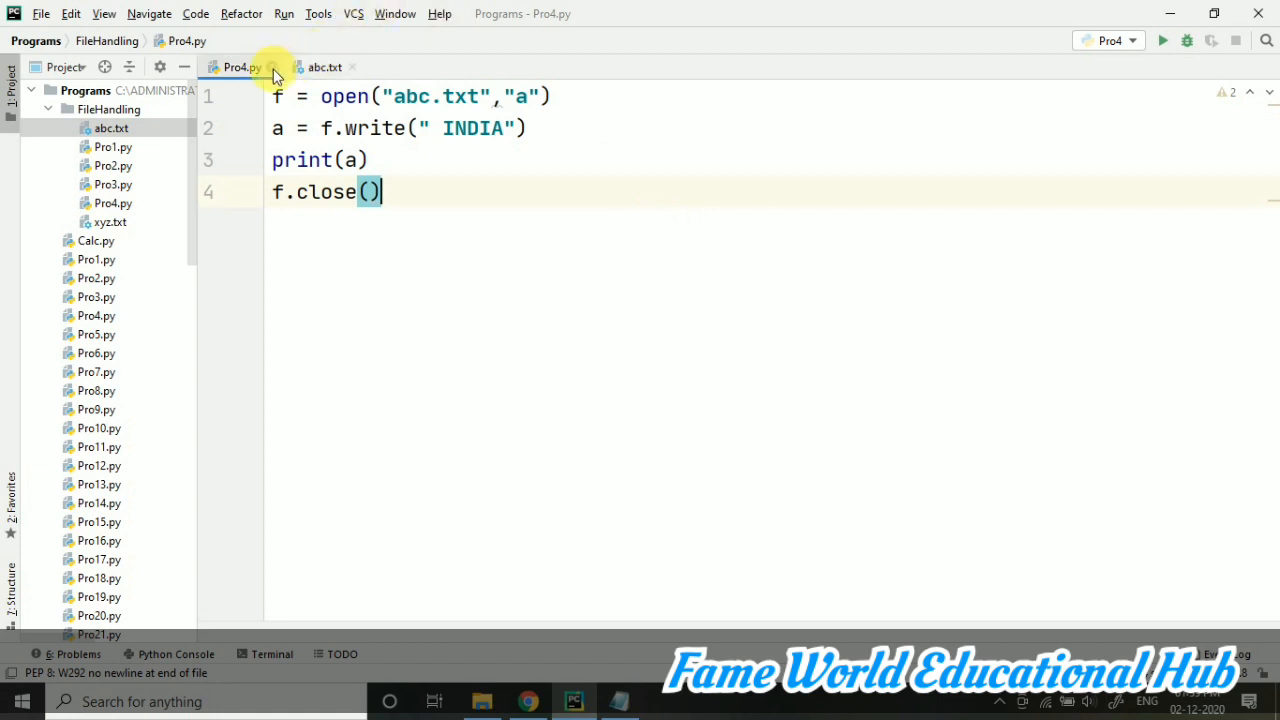
# Close Pro4.py and replace abc.txt's text with the seven file-mode descriptions
pyautogui.click(325, 67)
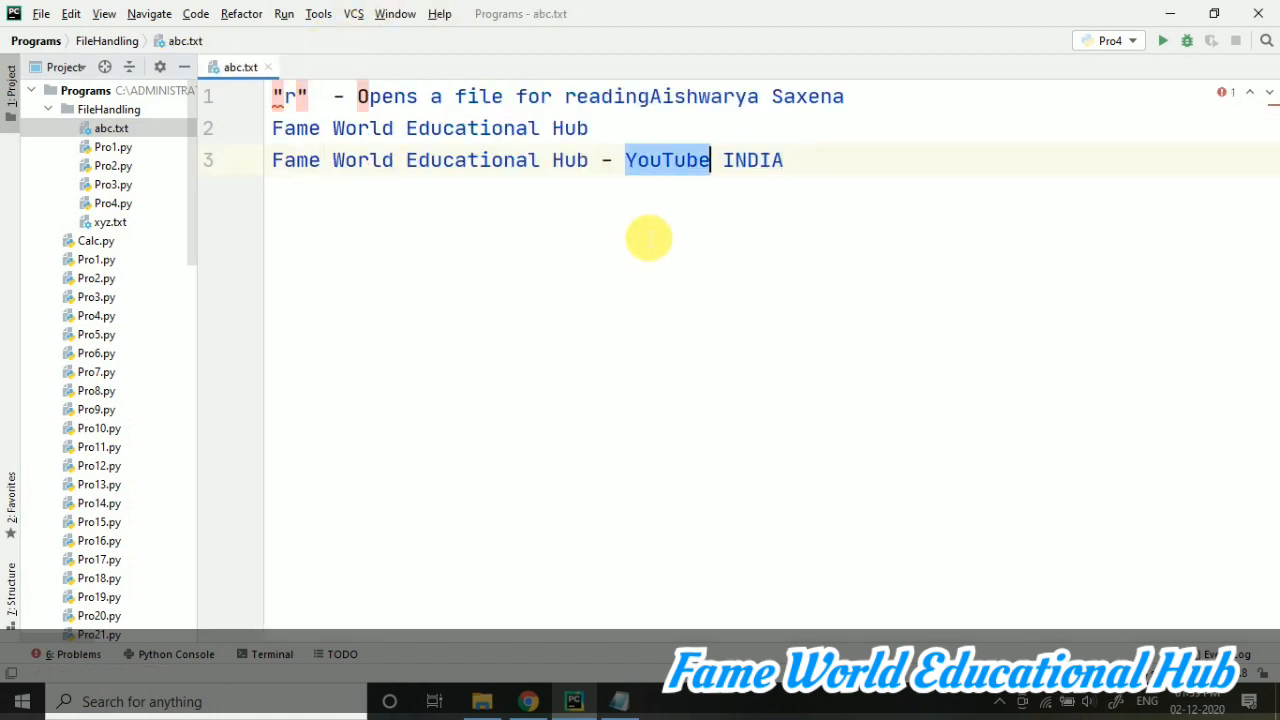
pyautogui.press('ctrl+a')
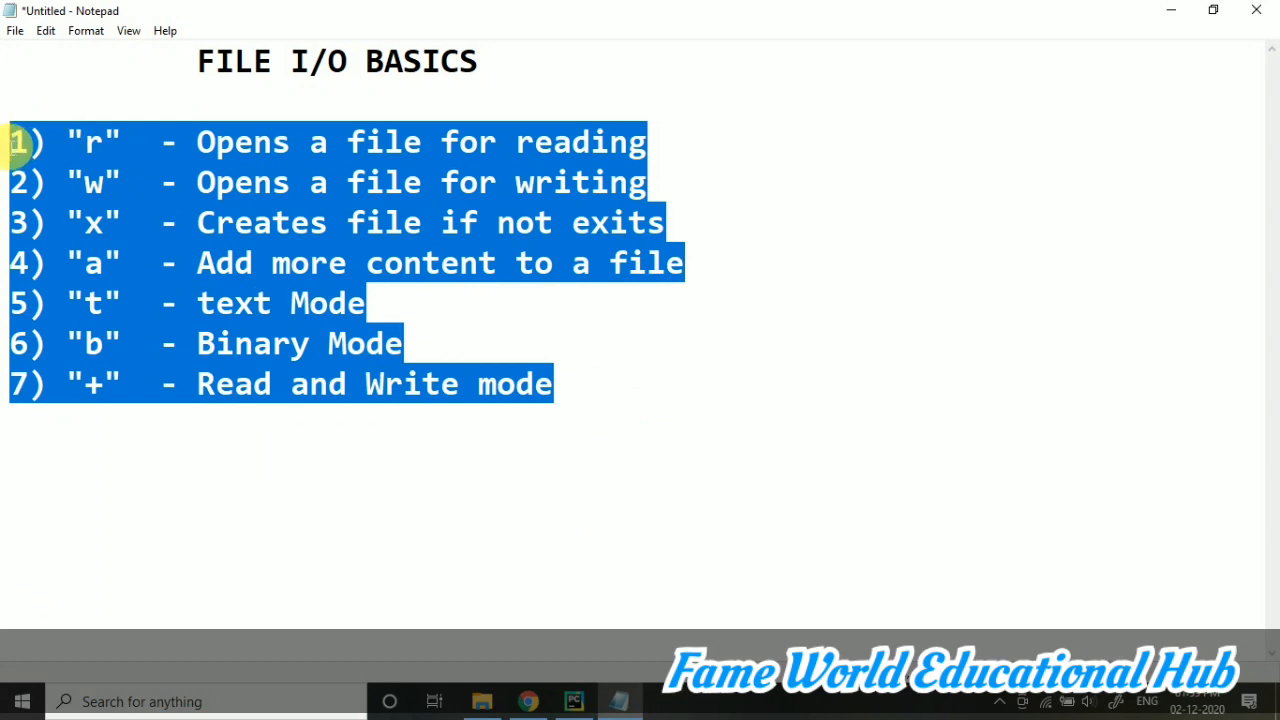
pyautogui.moveTo(1170, 10)
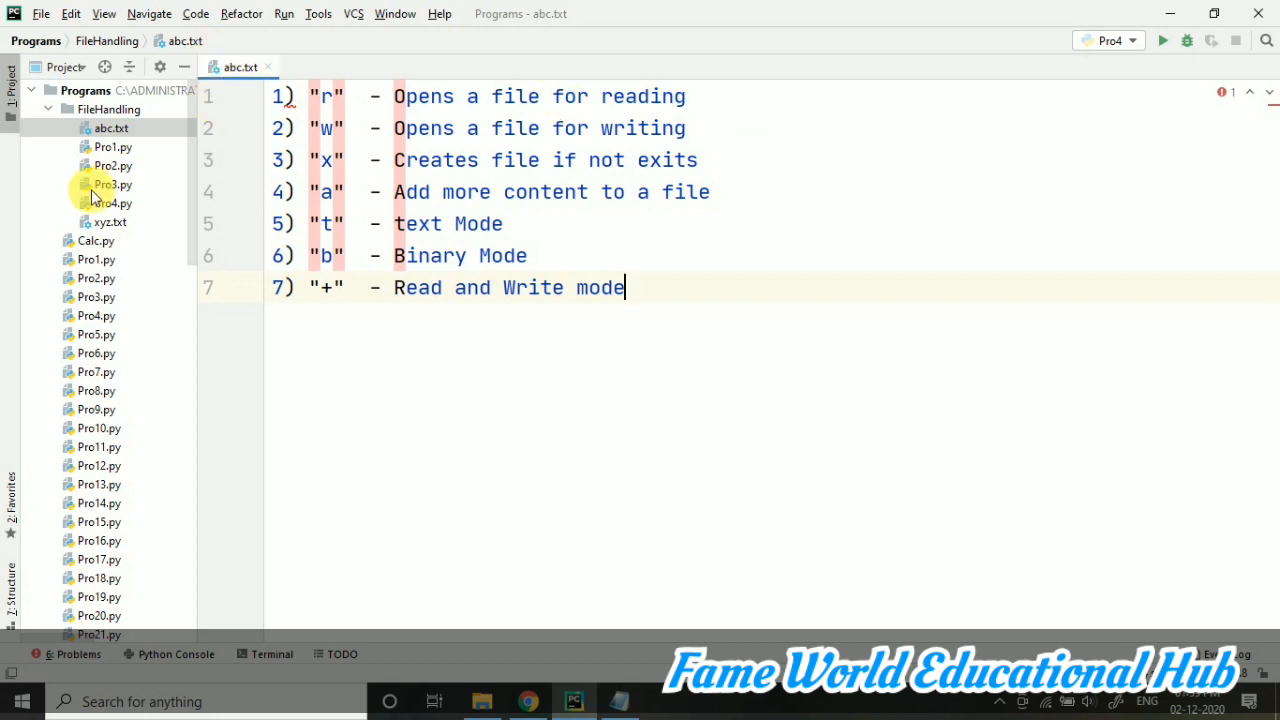
pyautogui.doubleClick(110, 221)
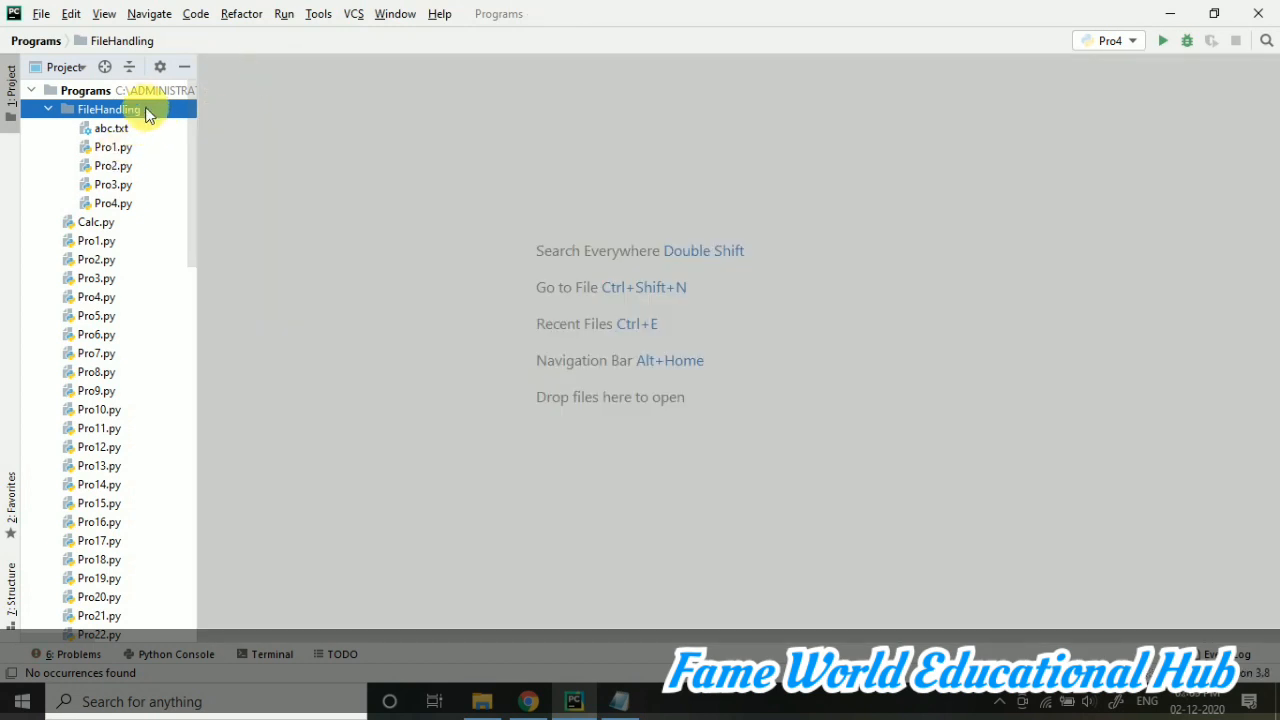
# Add a new Python file named Pro5 to the FileHandling folder
pyautogui.rightClick(110, 109)
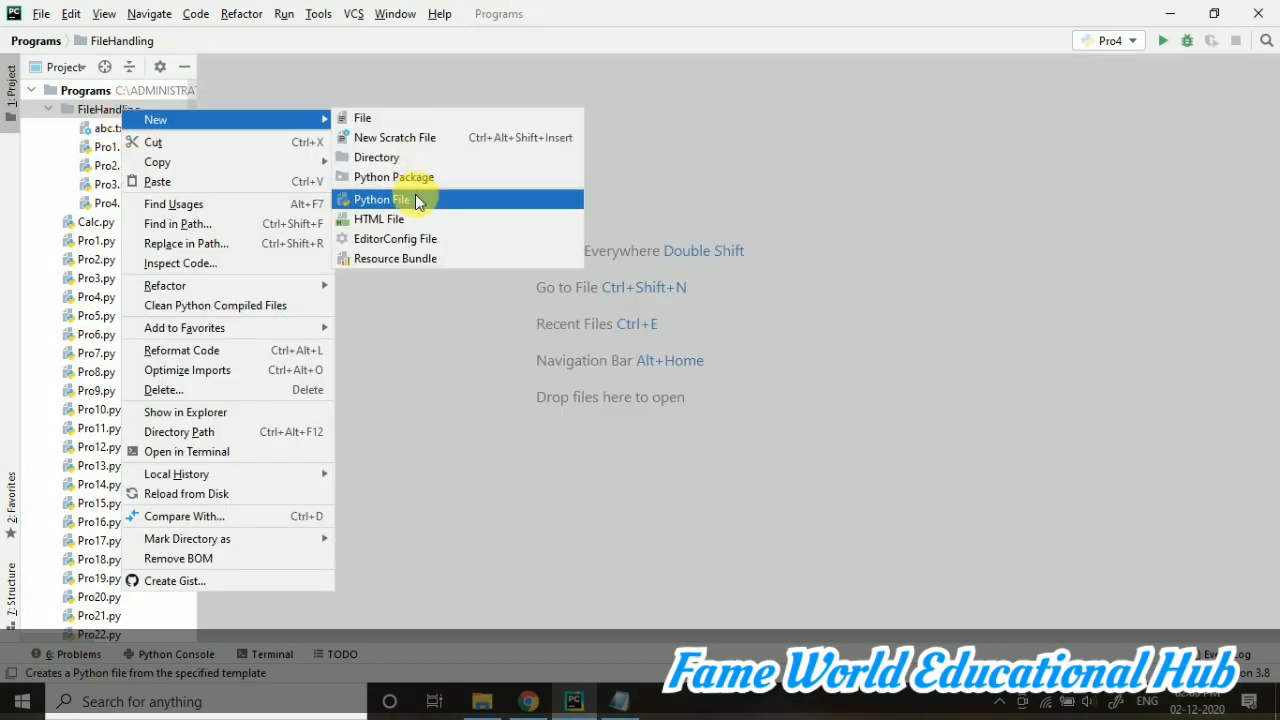
pyautogui.click(380, 199)
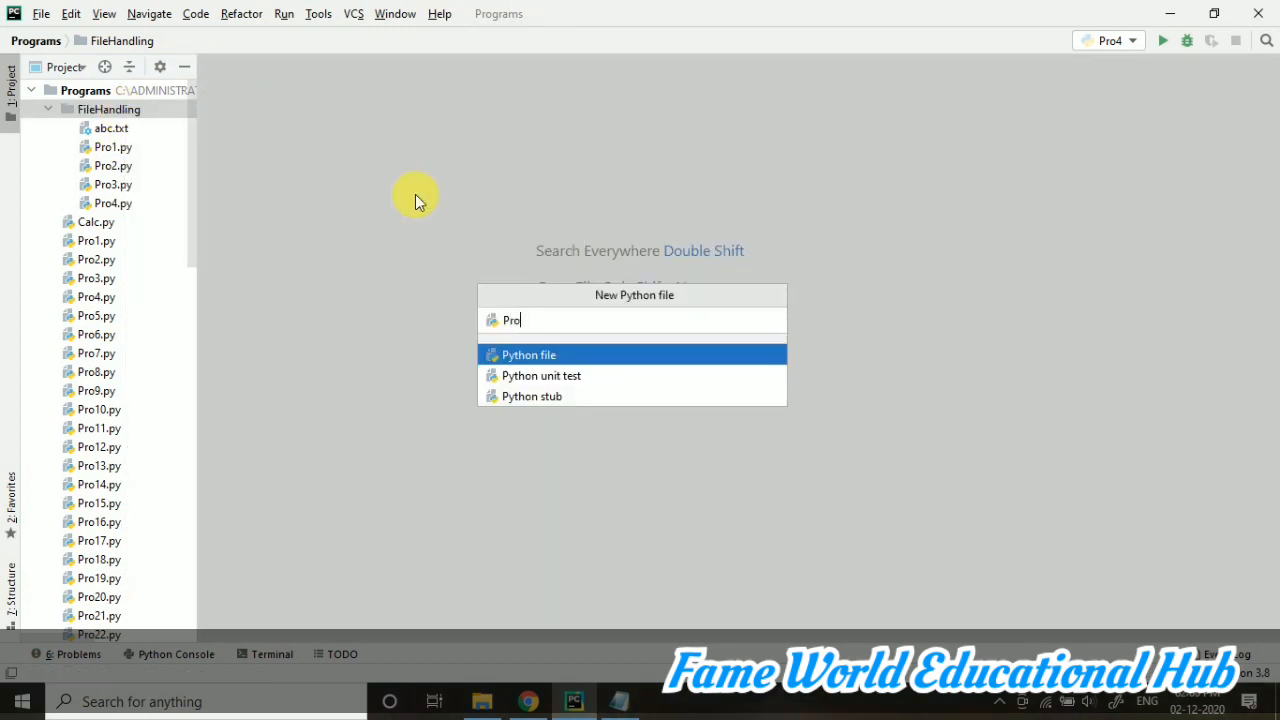
pyautogui.press('Enter')
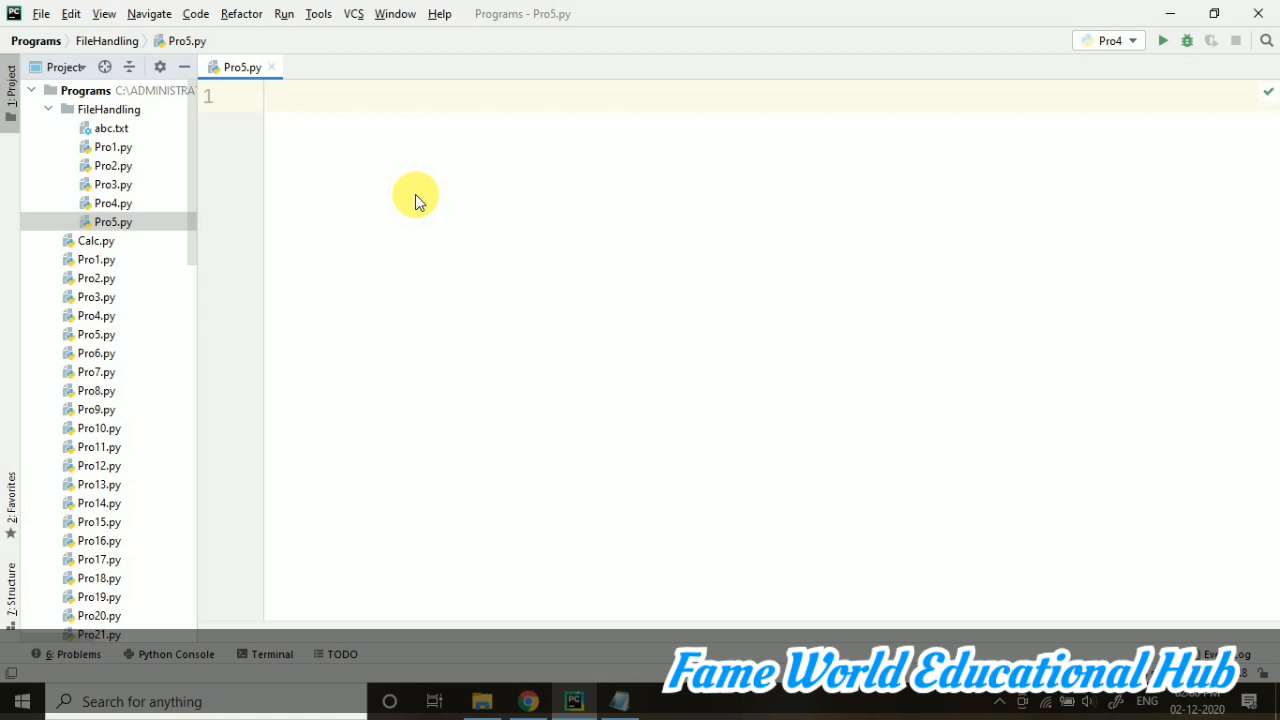
# Add a '#handling read and write both -- r+ mode' comment and open abc.txt as f
pyautogui.write('#hand')
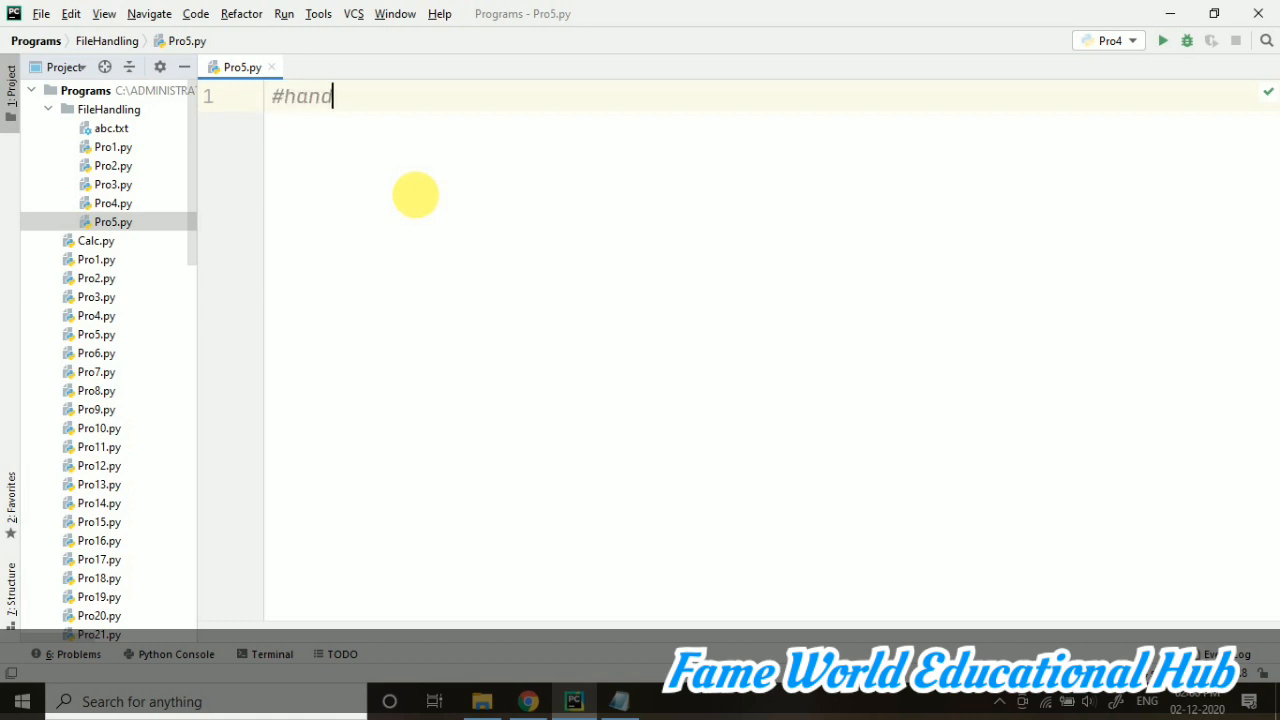
pyautogui.write('ling read')
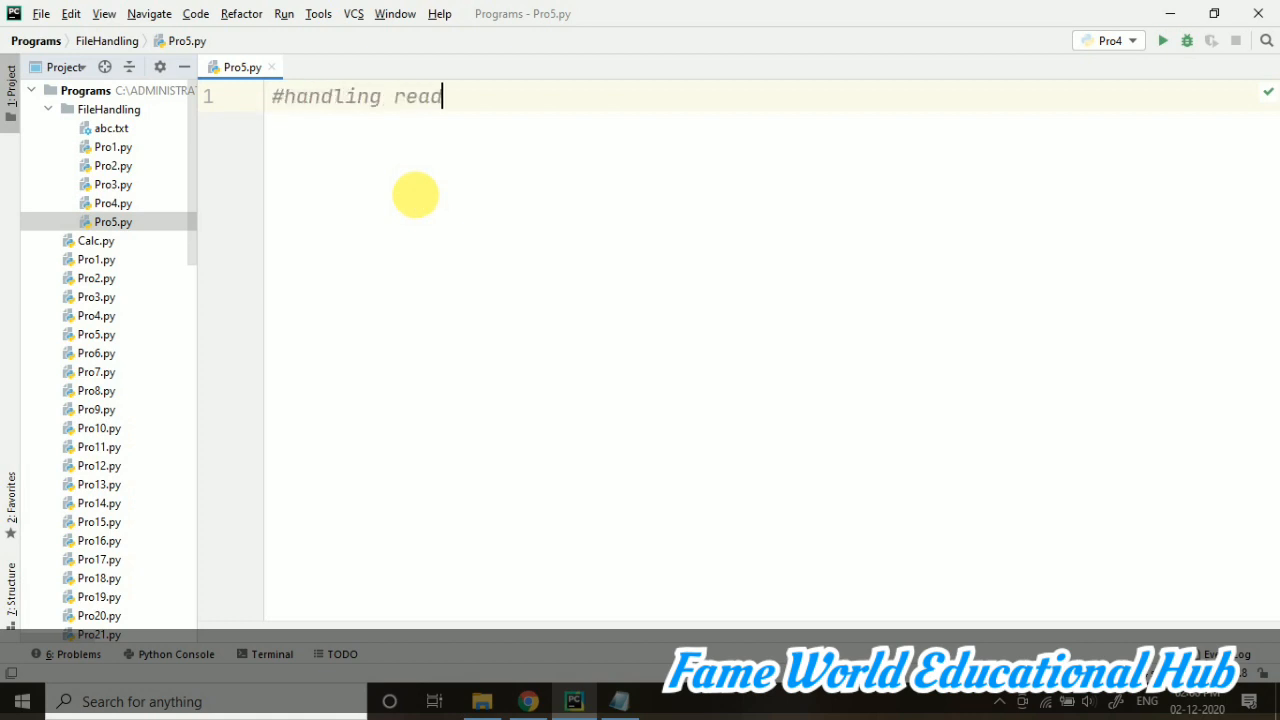
pyautogui.write('and write')
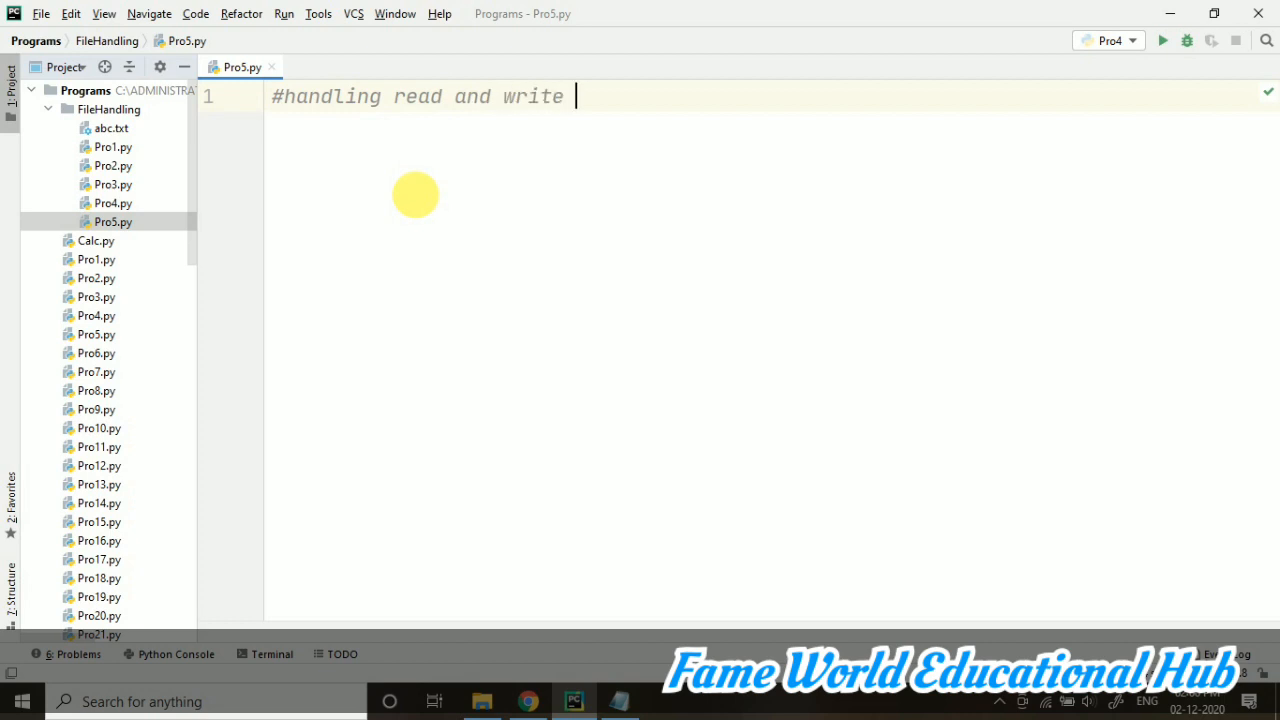
pyautogui.write('both')
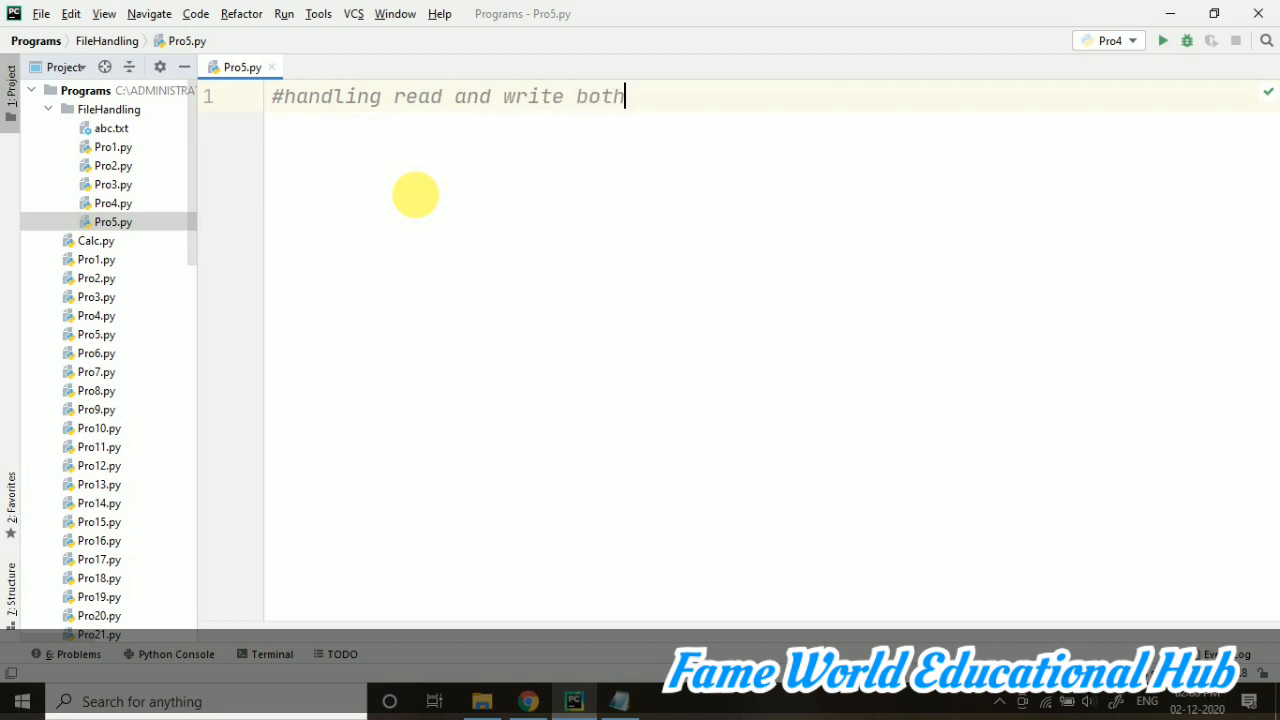
pyautogui.write('-- r')
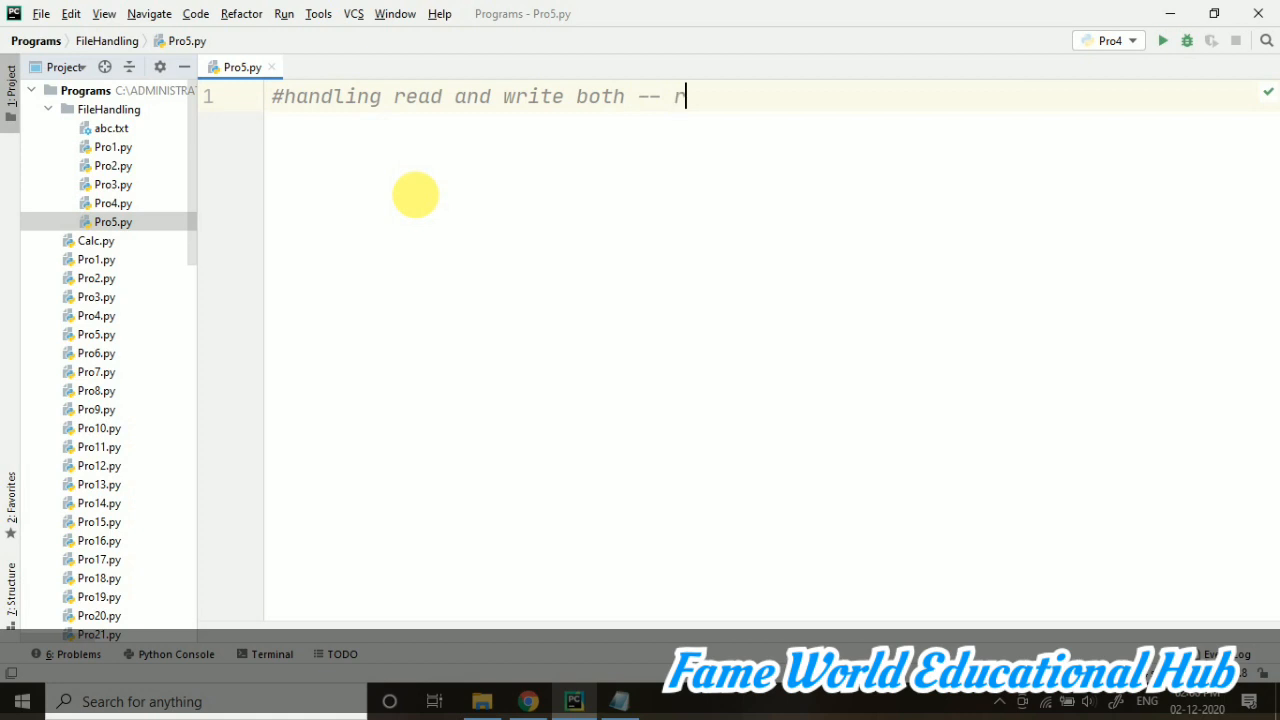
pyautogui.write('+ mode')
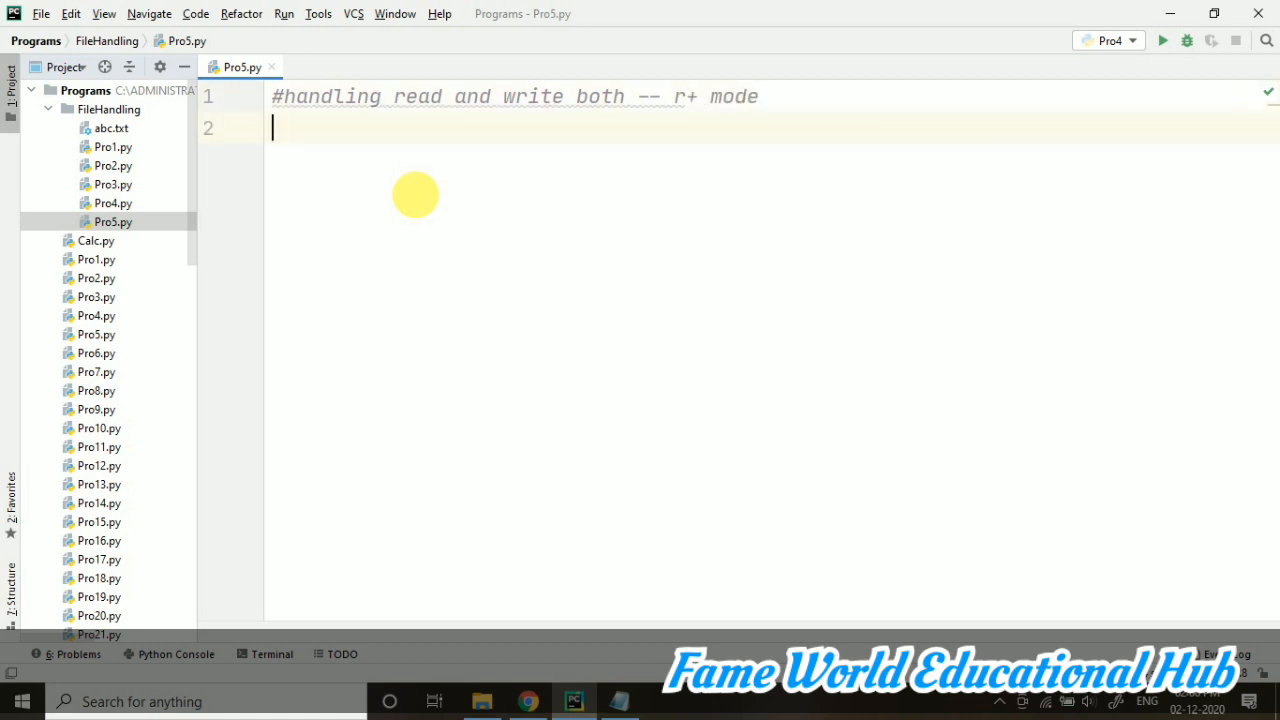
pyautogui.write('f = open("')
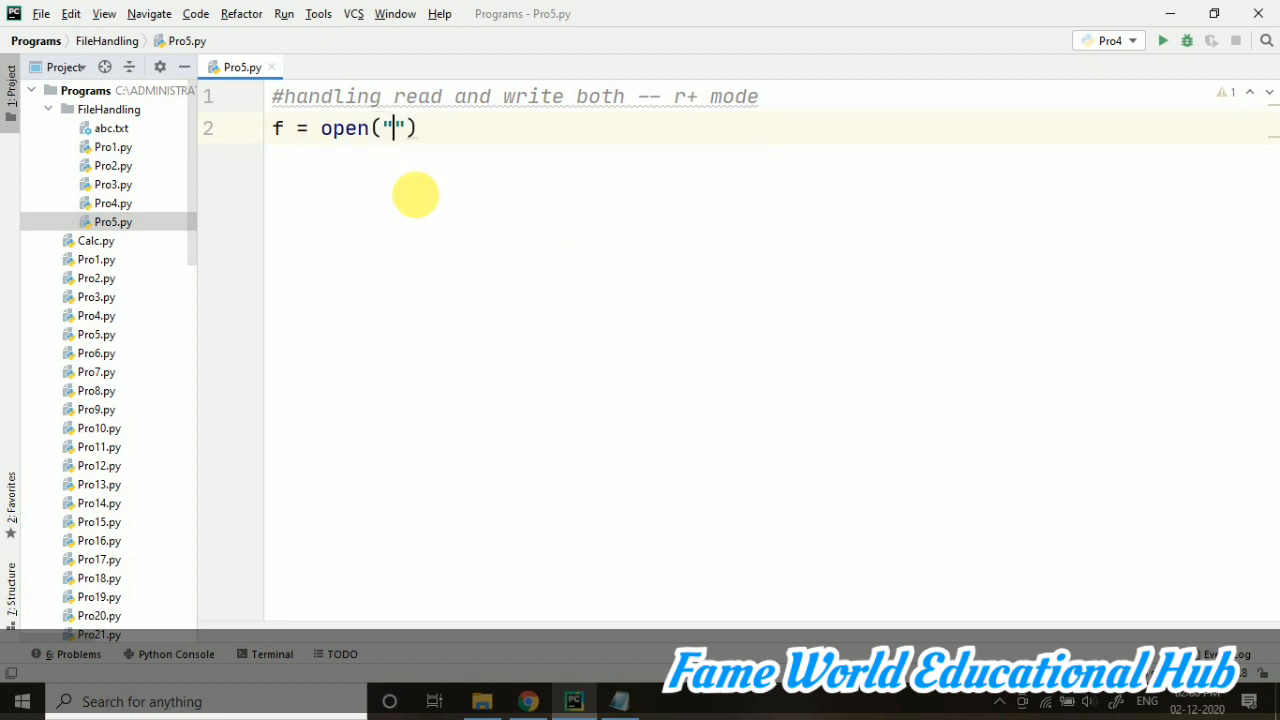
pyautogui.write('abc.')
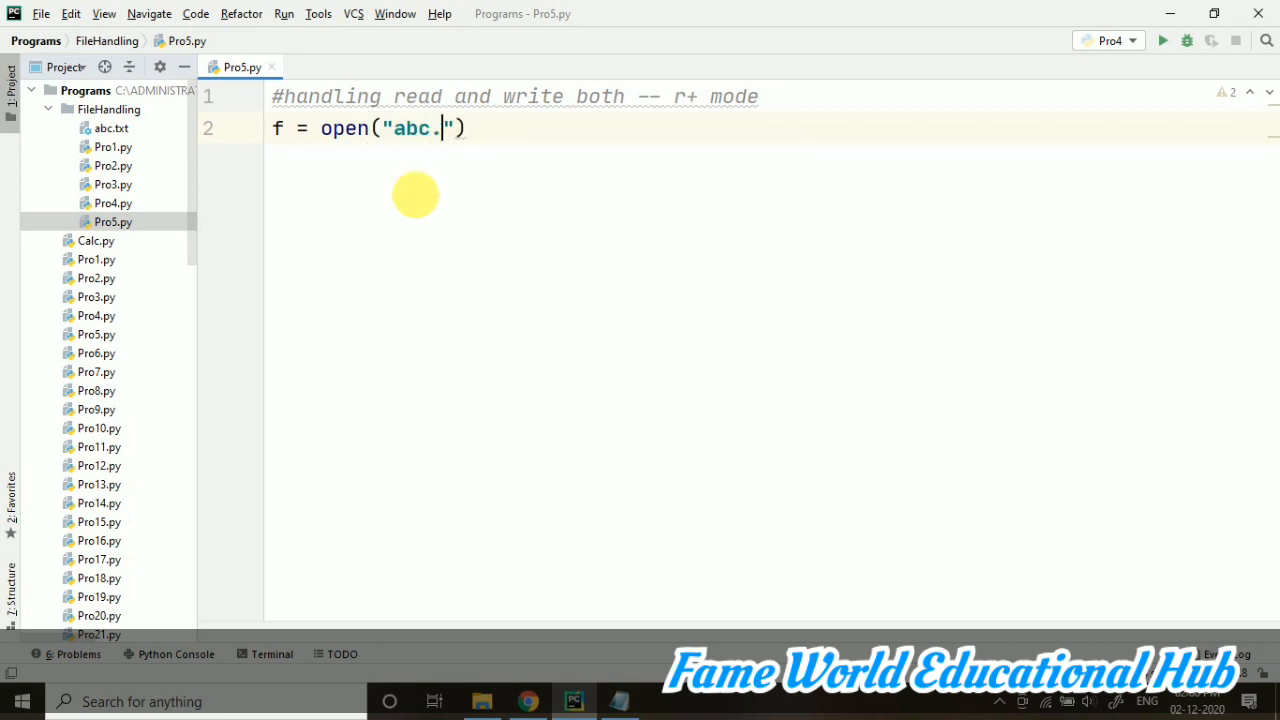
pyautogui.write('txt')
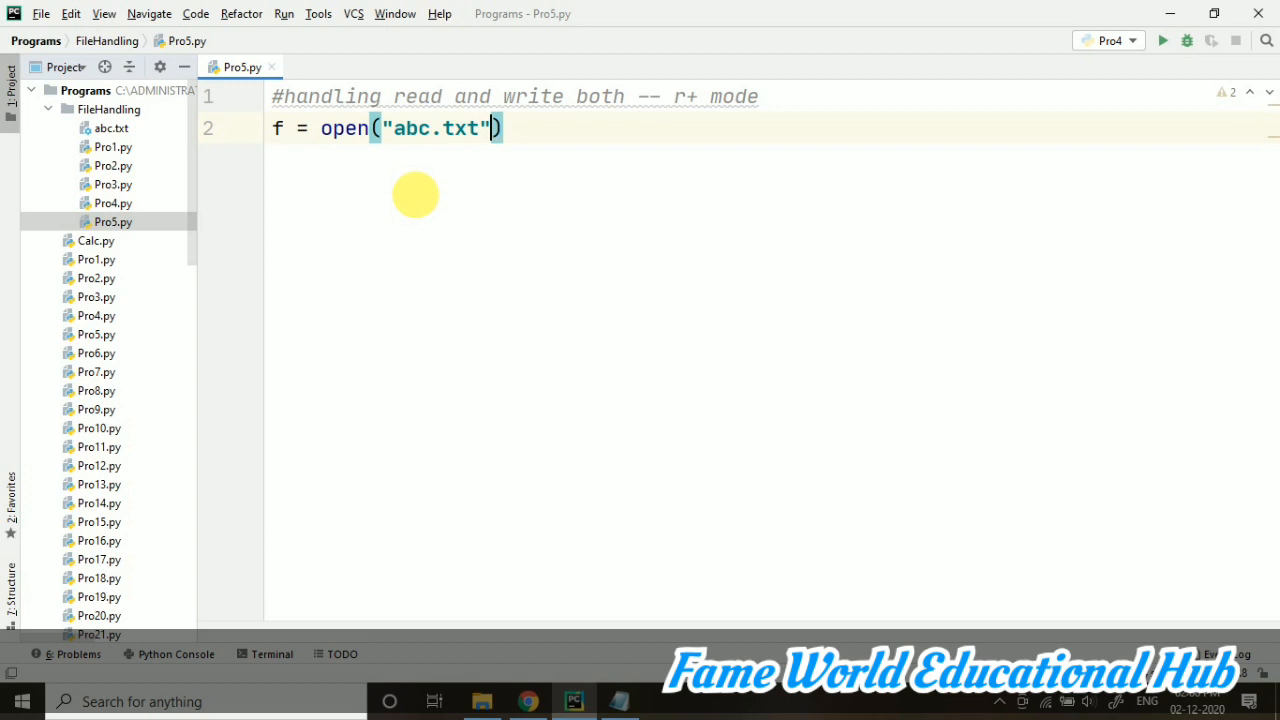
pyautogui.write(',"r"')
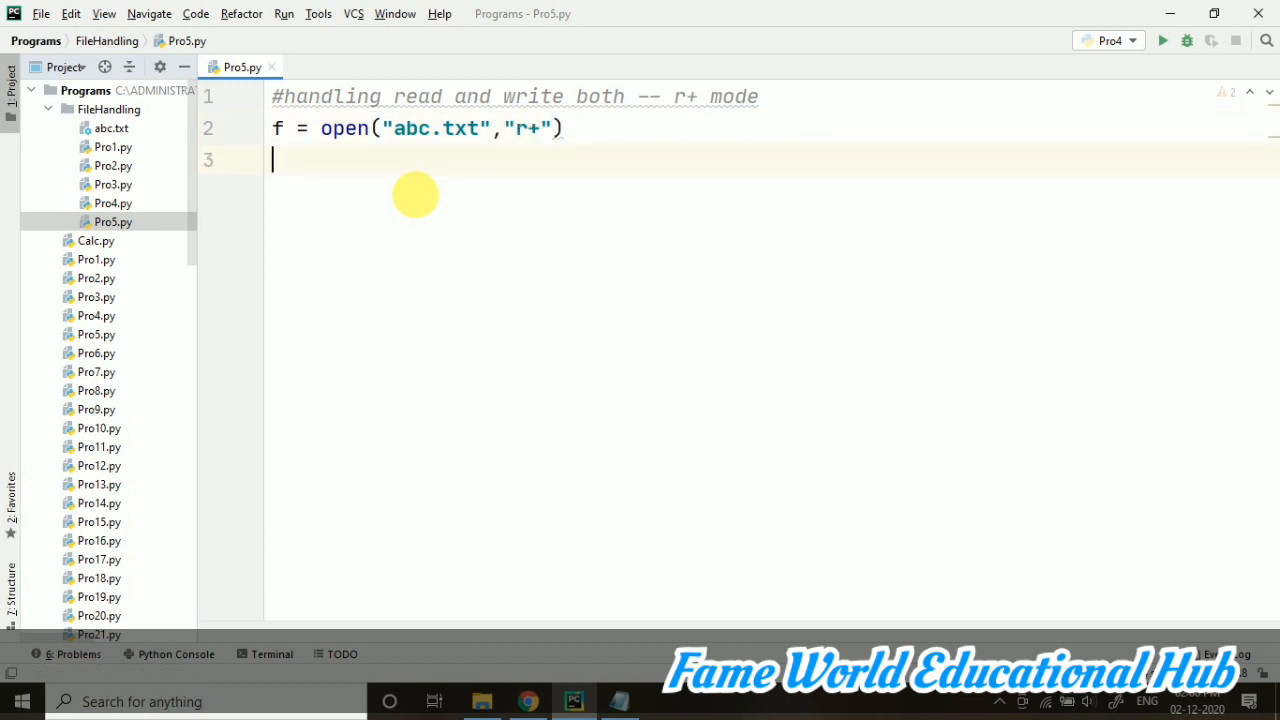
# Print f.read(), write a new THANK YOU line, and add f.close()
pyautogui.write('pr')
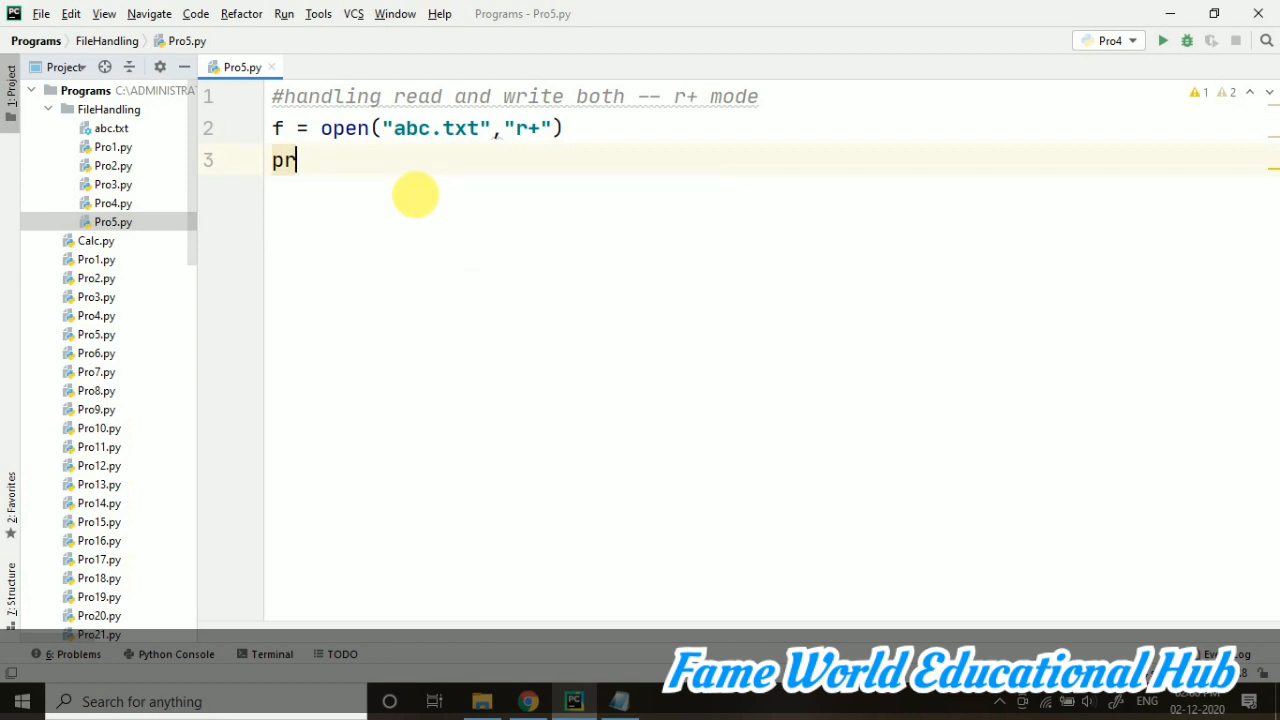
pyautogui.write('int()')
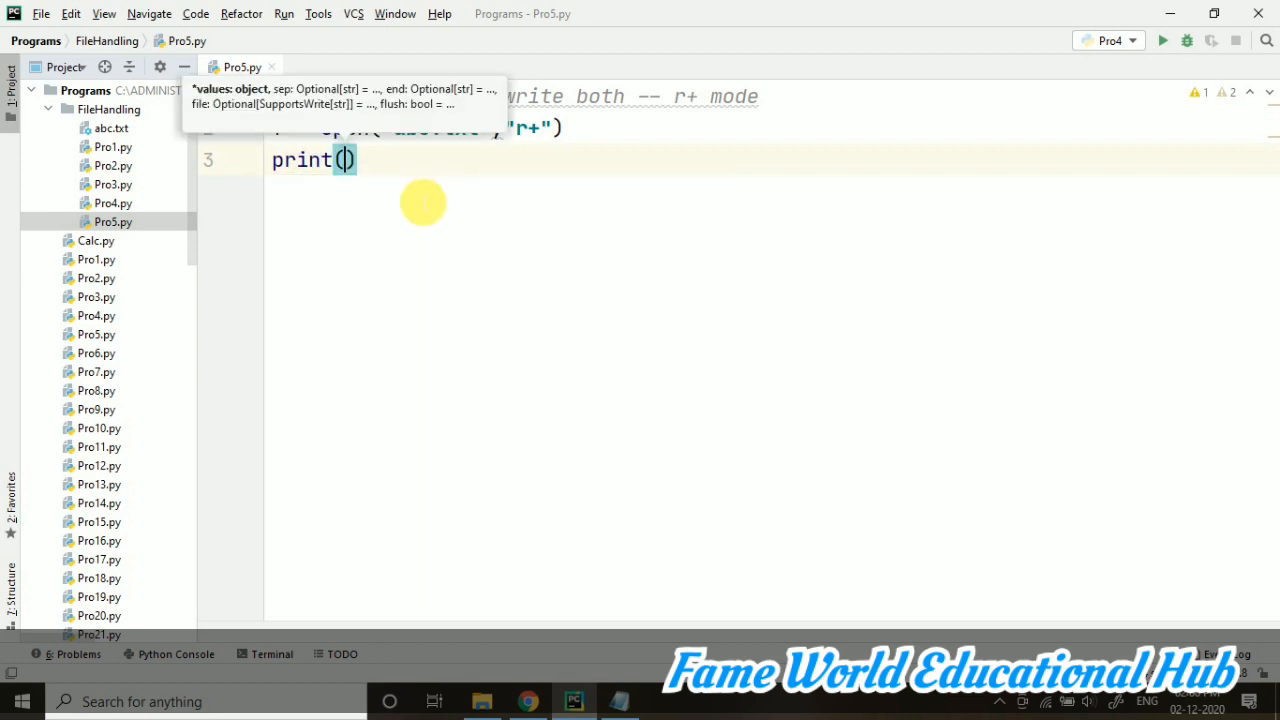
pyautogui.write('f.read()')
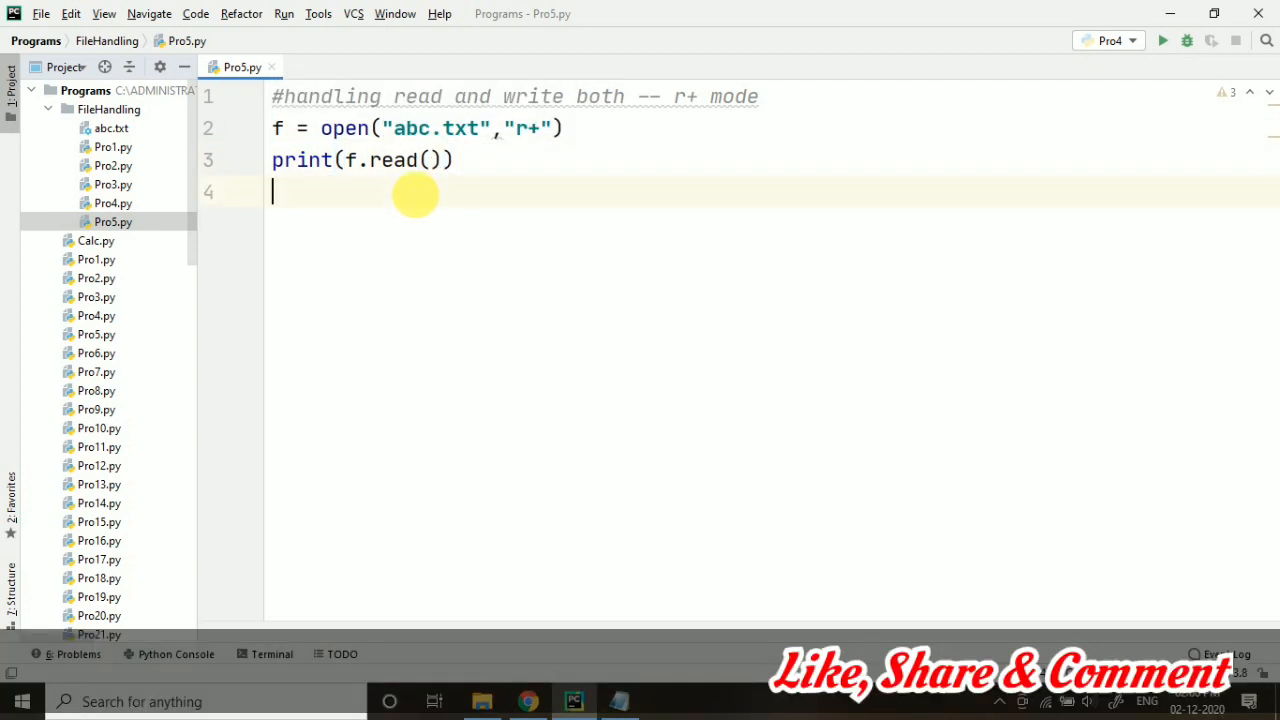
pyautogui.write('f.')
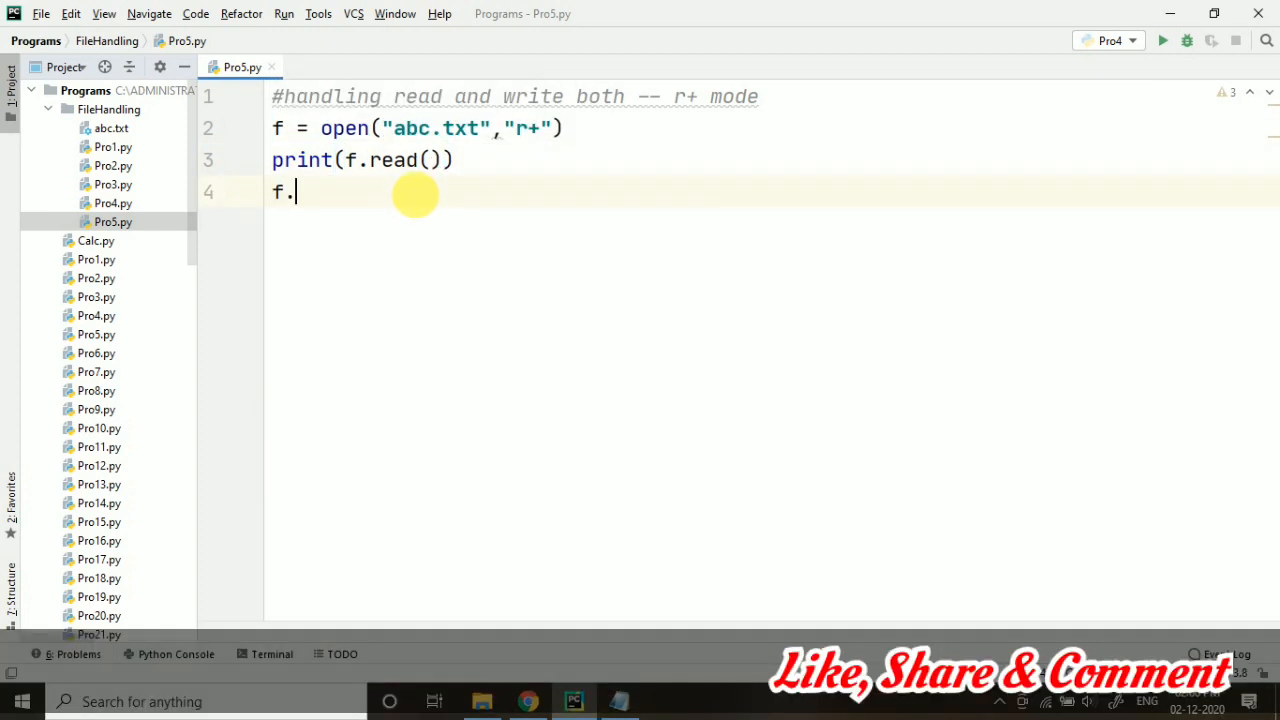
pyautogui.write('write()')
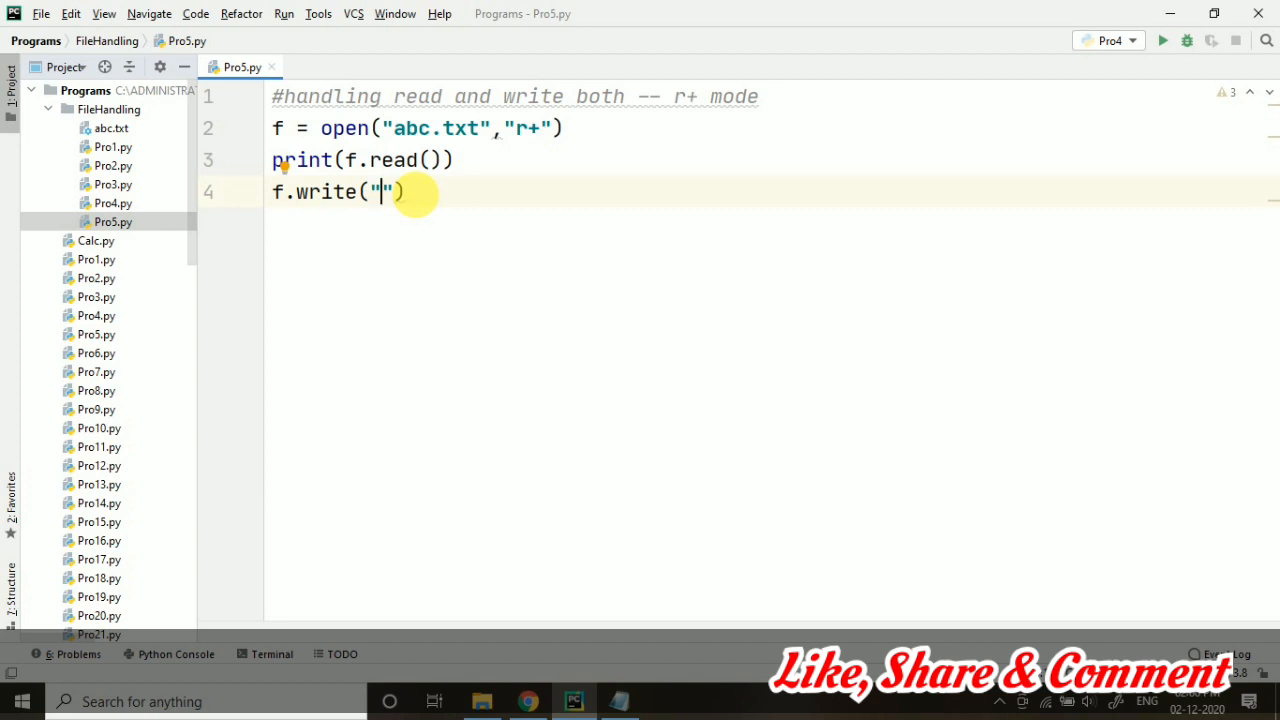
pyautogui.write('\\nTHAN')
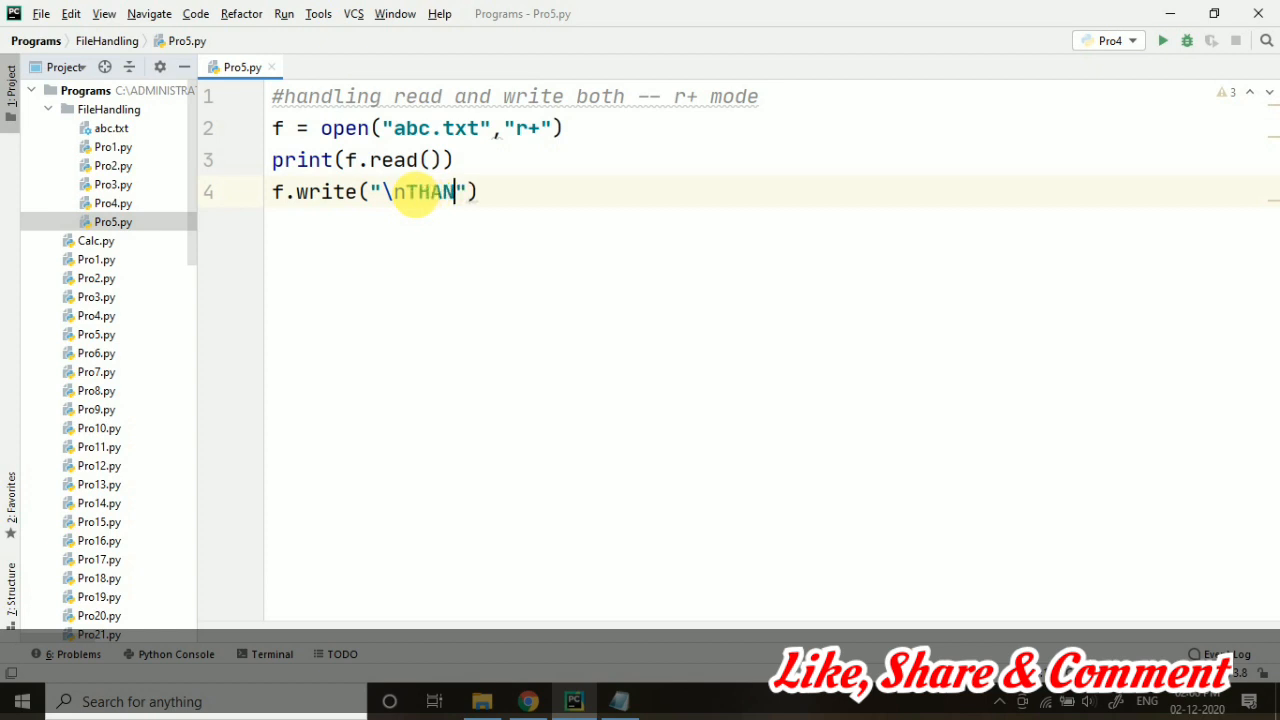
pyautogui.write('K YOU**')
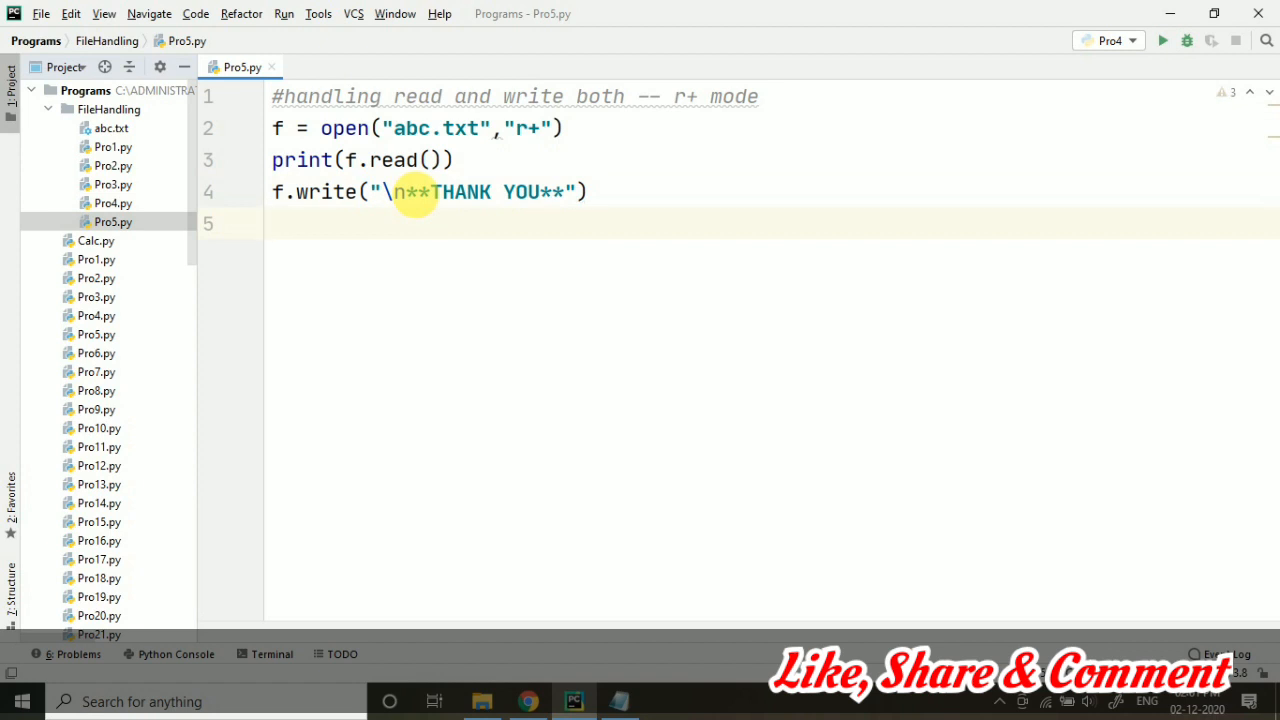
pyautogui.write('f.close()')
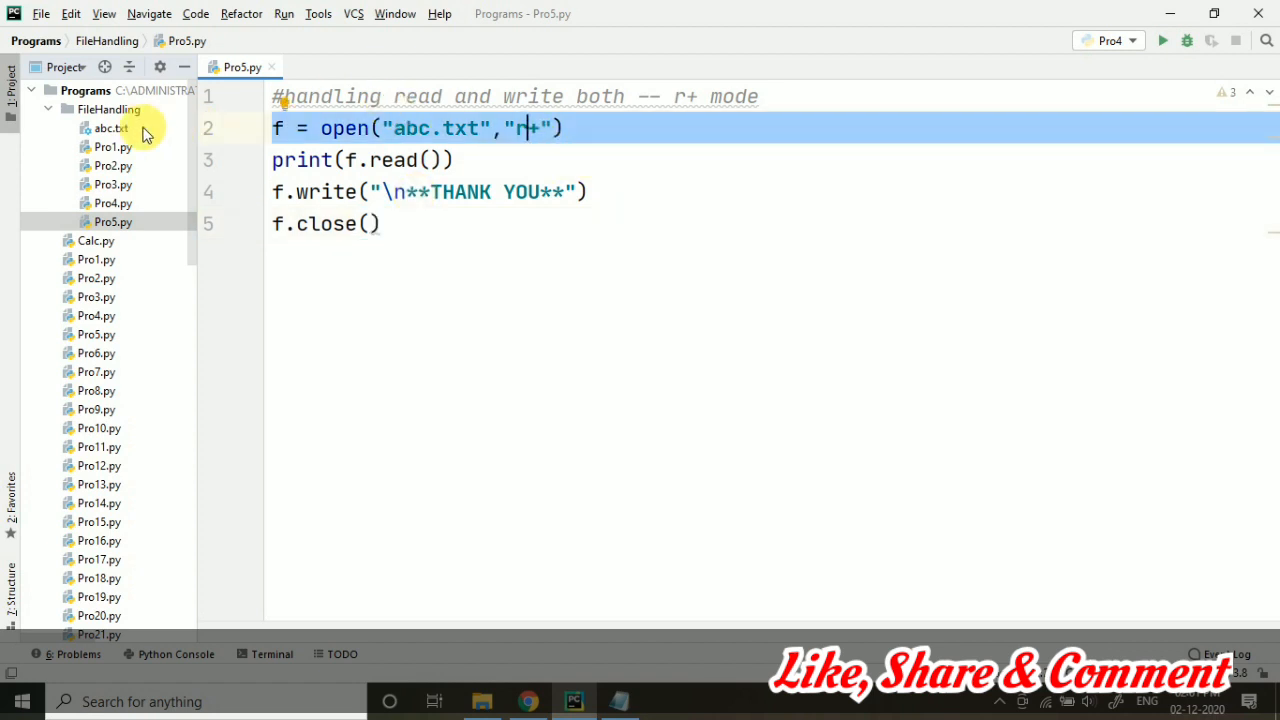
# View abc.txt from the project tree, then return to the end of Pro5.py
pyautogui.doubleClick(105, 128)
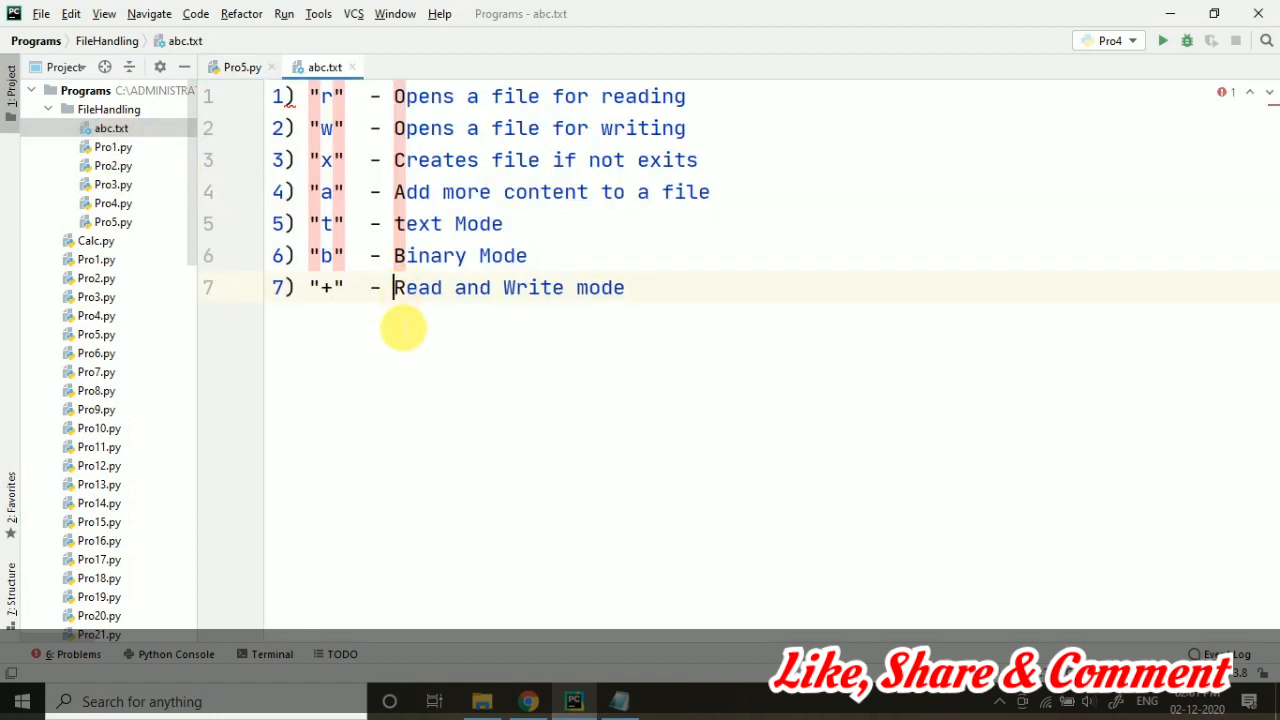
pyautogui.click(238, 66)
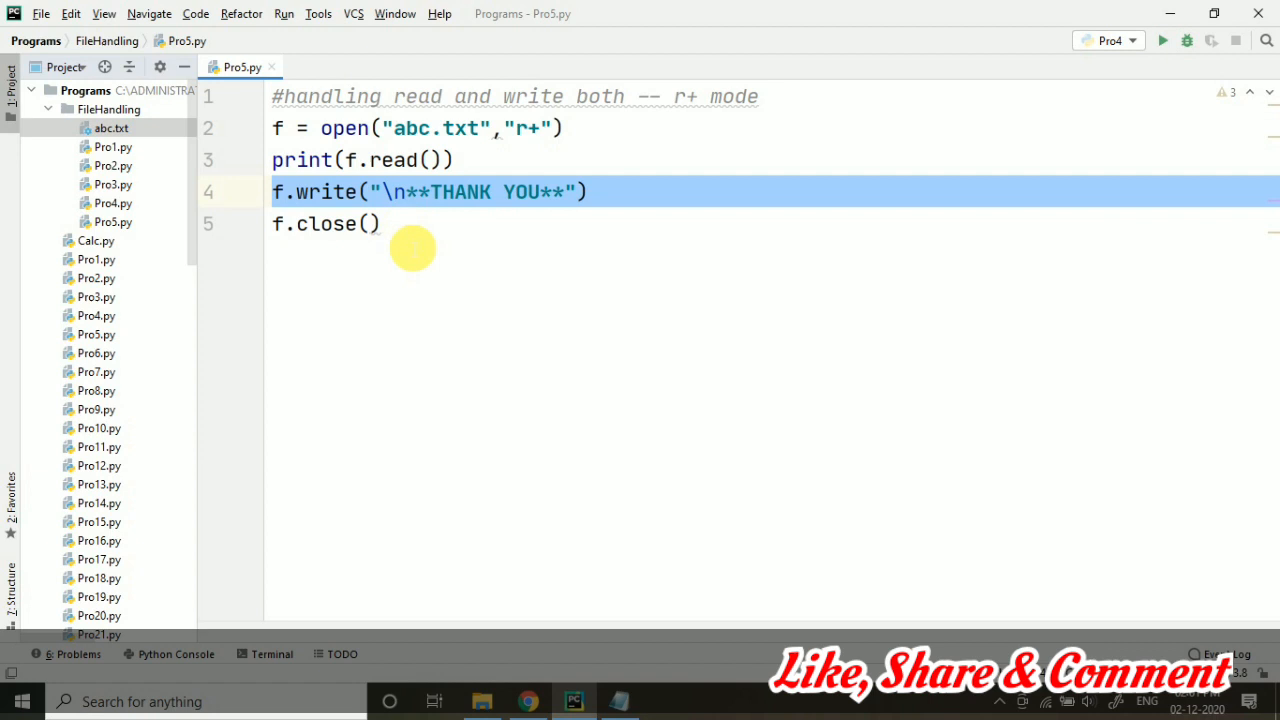
pyautogui.click(381, 223)
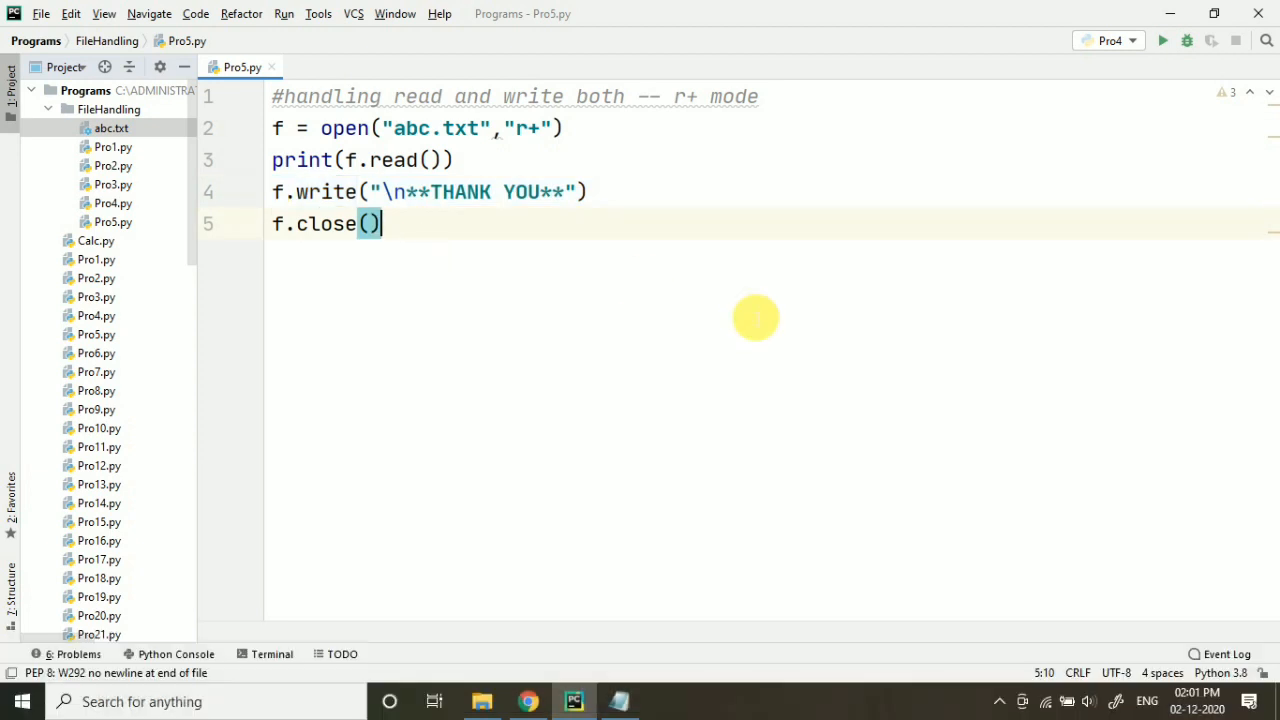
# Run Pro5 from the toolbar Run button to print abc.txt's mode list
pyautogui.click(1169, 41)
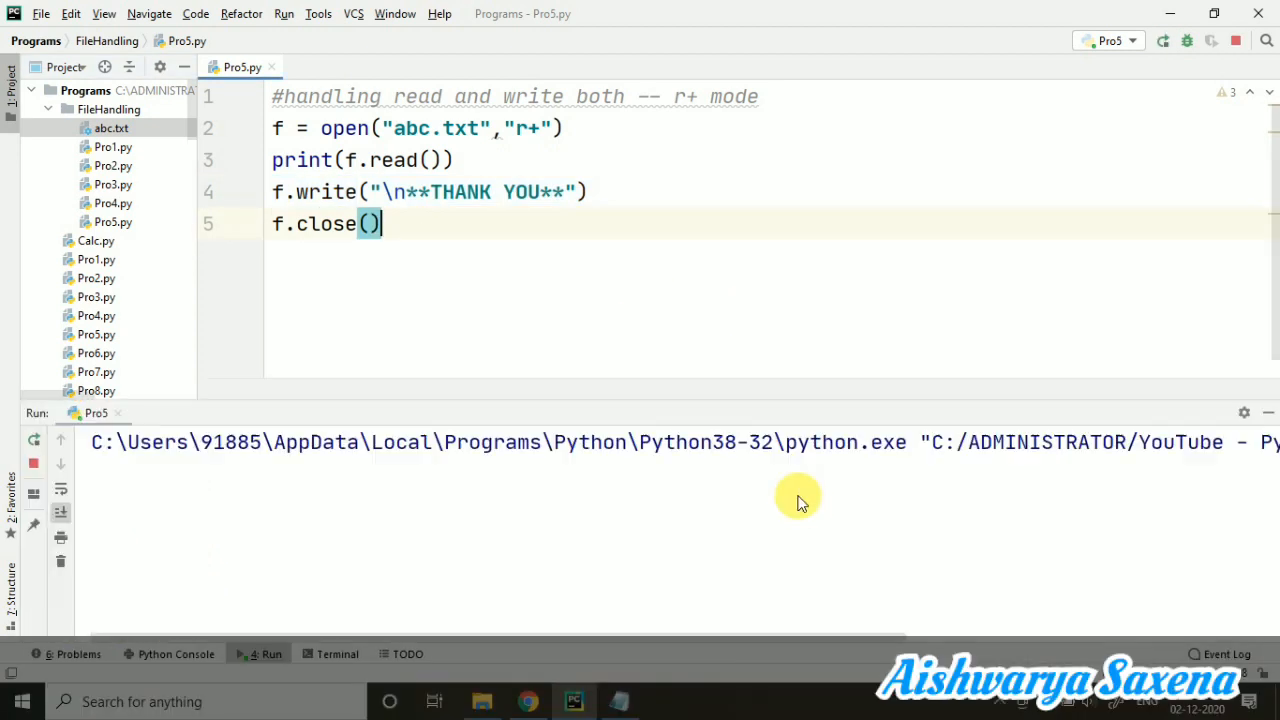
pyautogui.click(1163, 40)
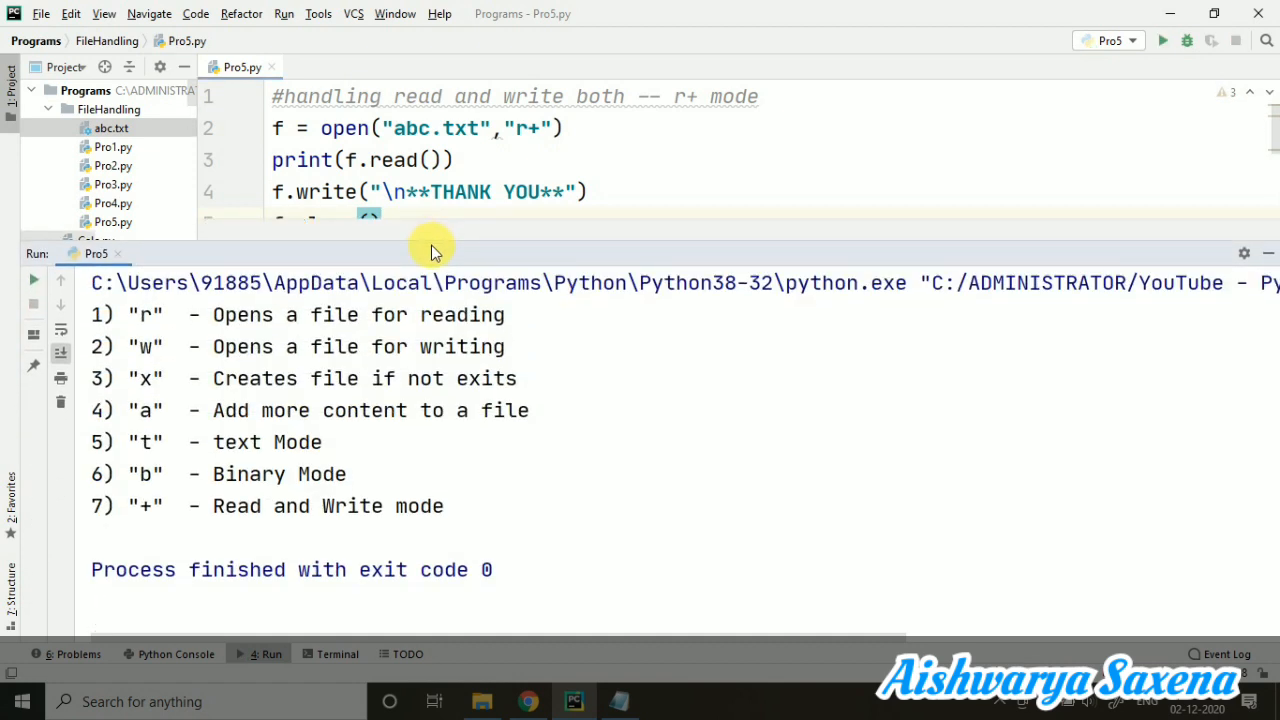
pyautogui.moveTo(140, 140)
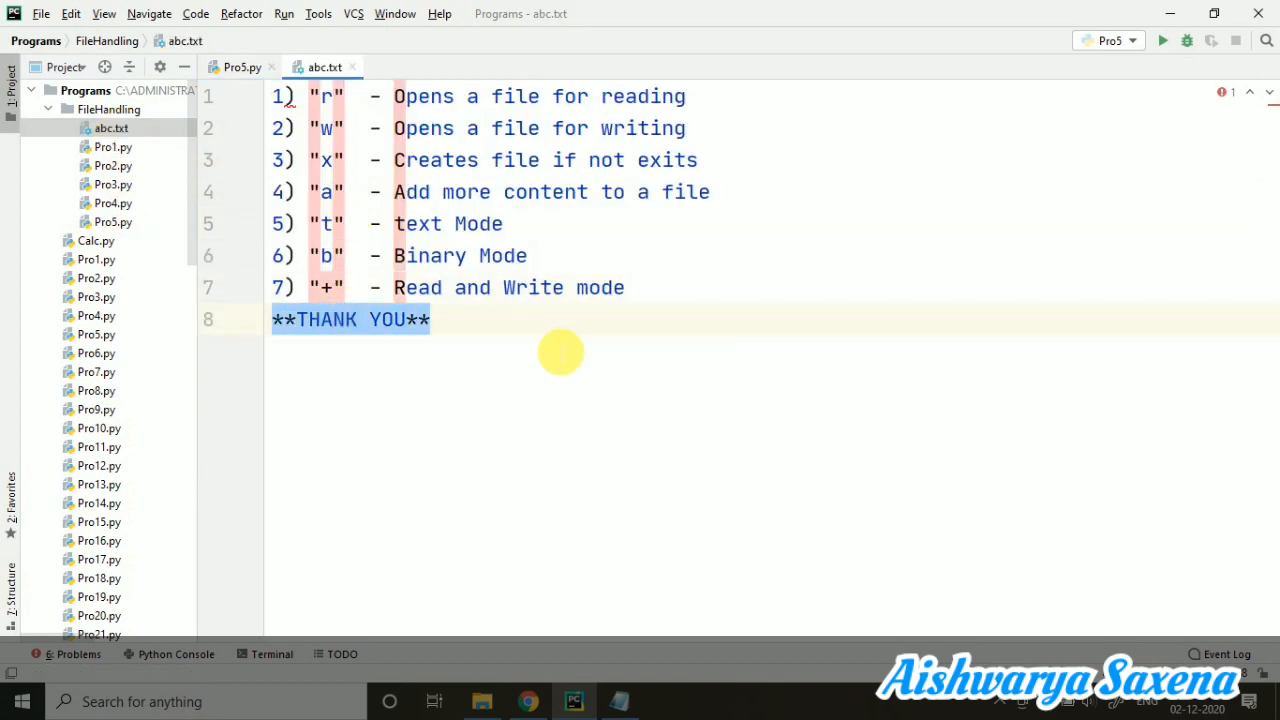
# Run 'Pro5' from the editor context menu, check abc.txt's appended lines, then go back to Pro5.py
pyautogui.click(238, 67)
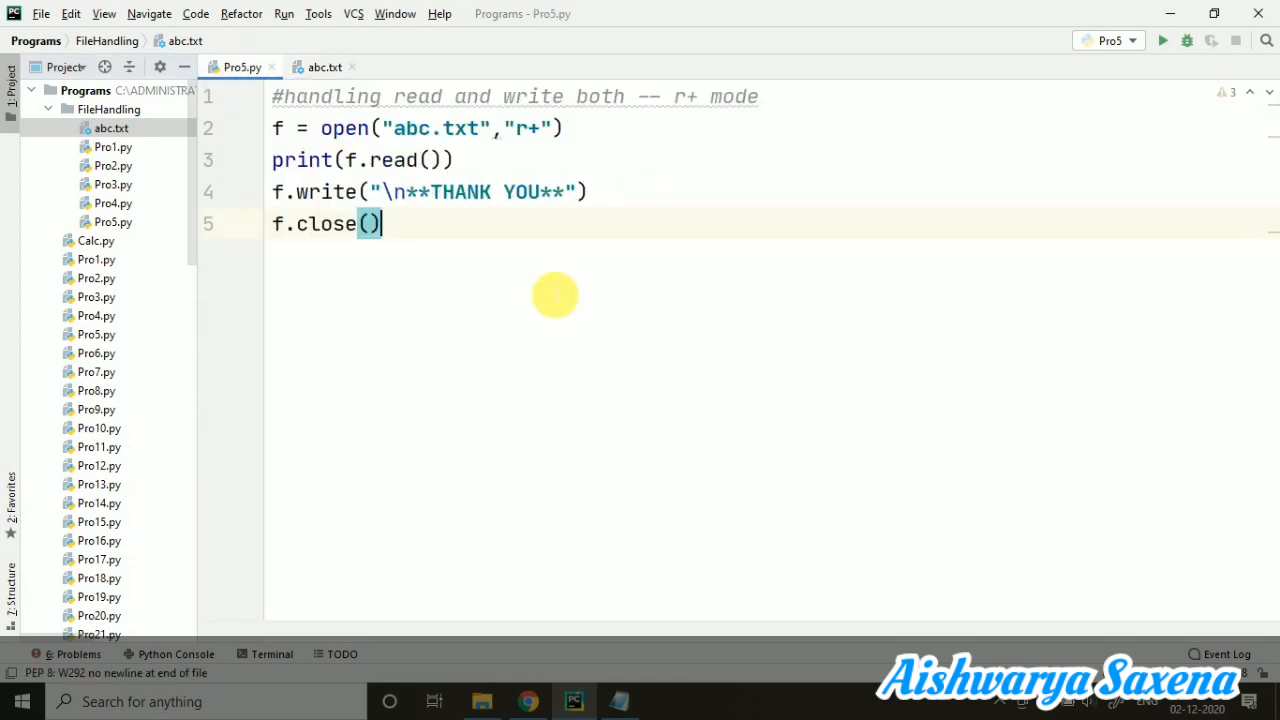
pyautogui.rightClick(555, 295)
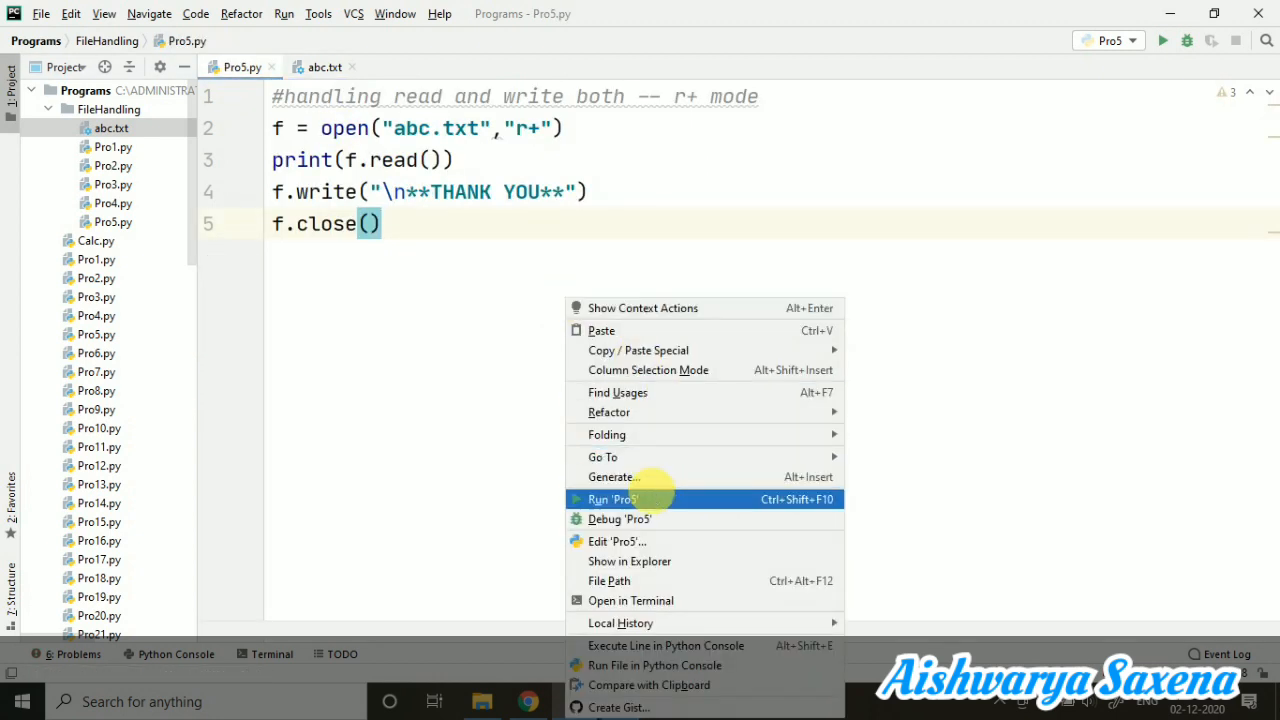
pyautogui.click(611, 499)
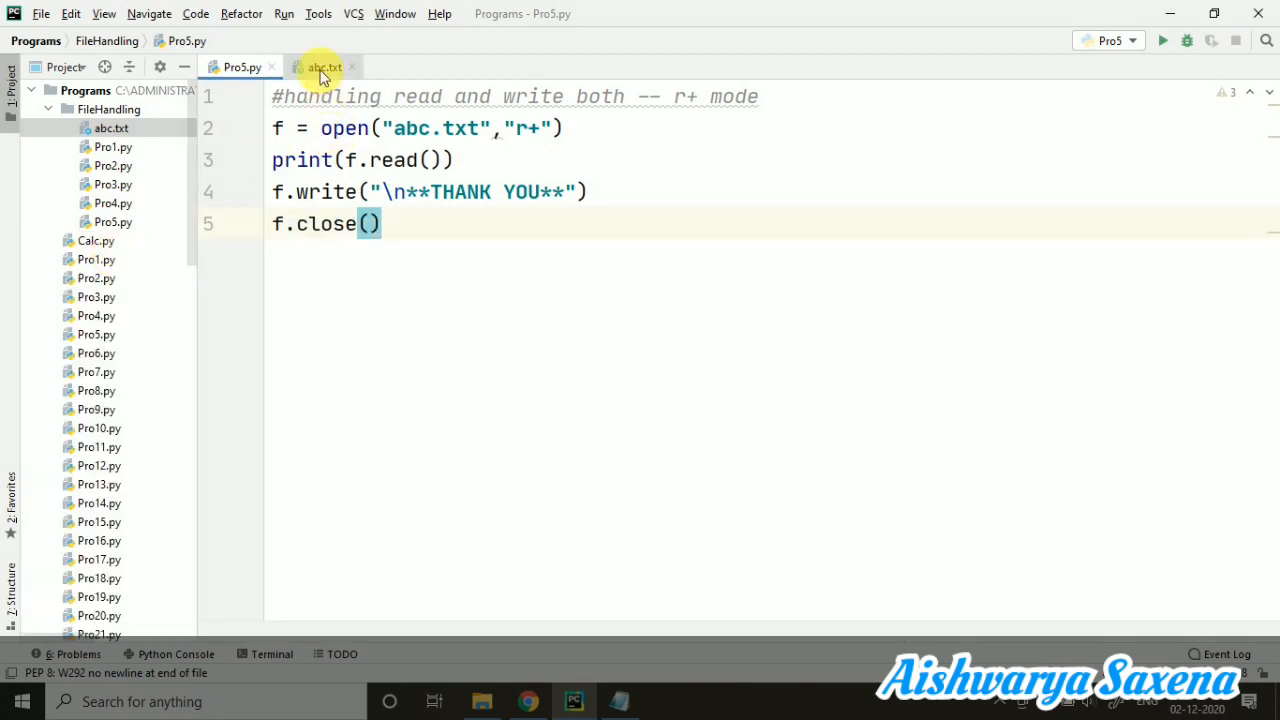
pyautogui.click(322, 67)
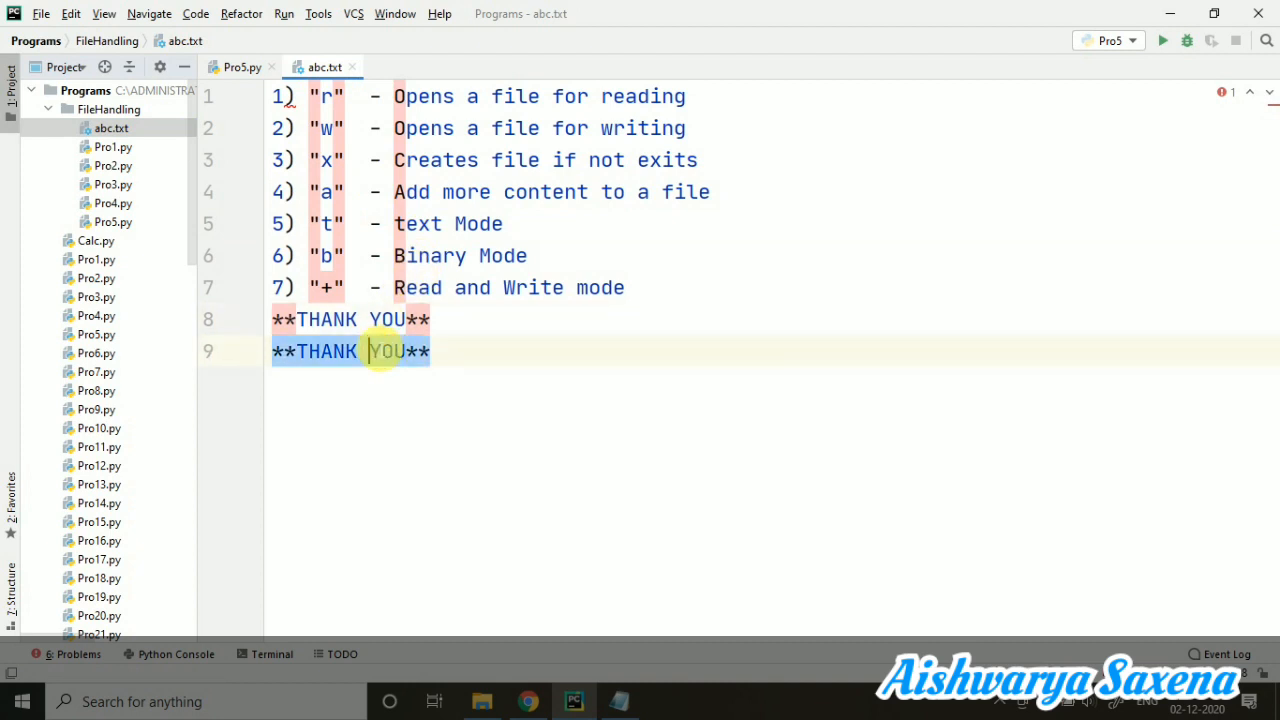
pyautogui.click(240, 67)
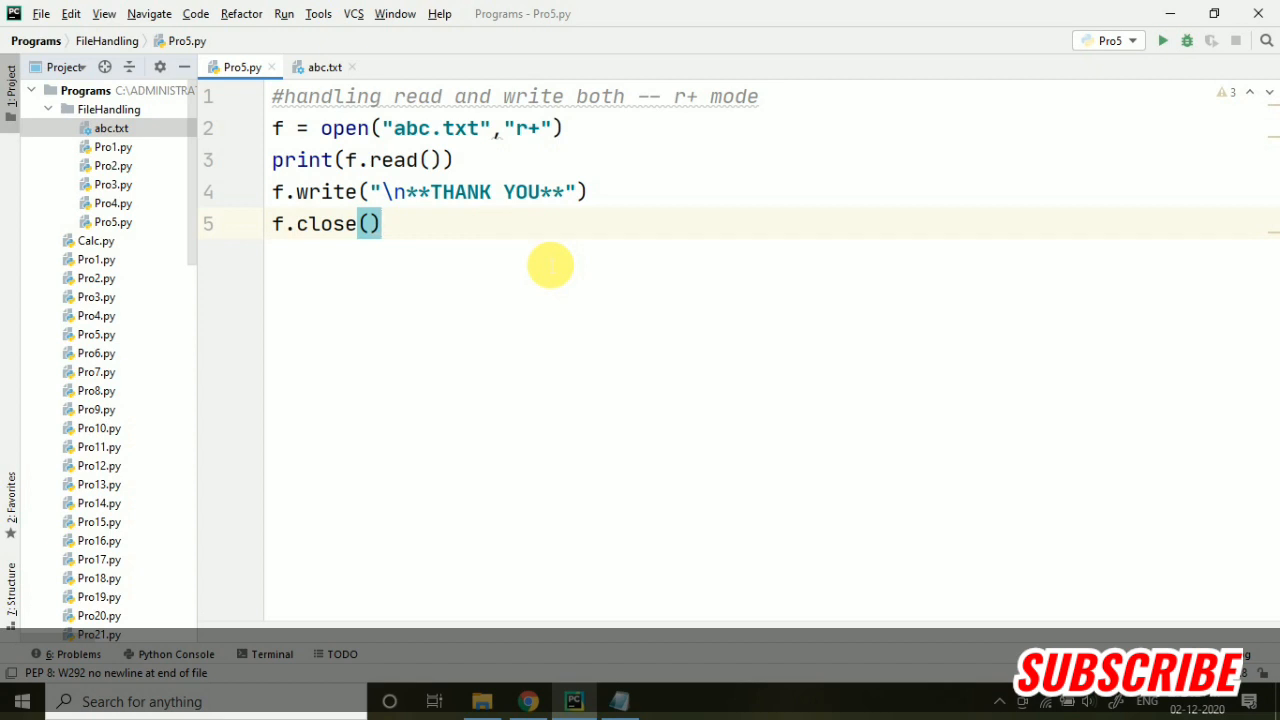
pyautogui.doubleClick(530, 128)
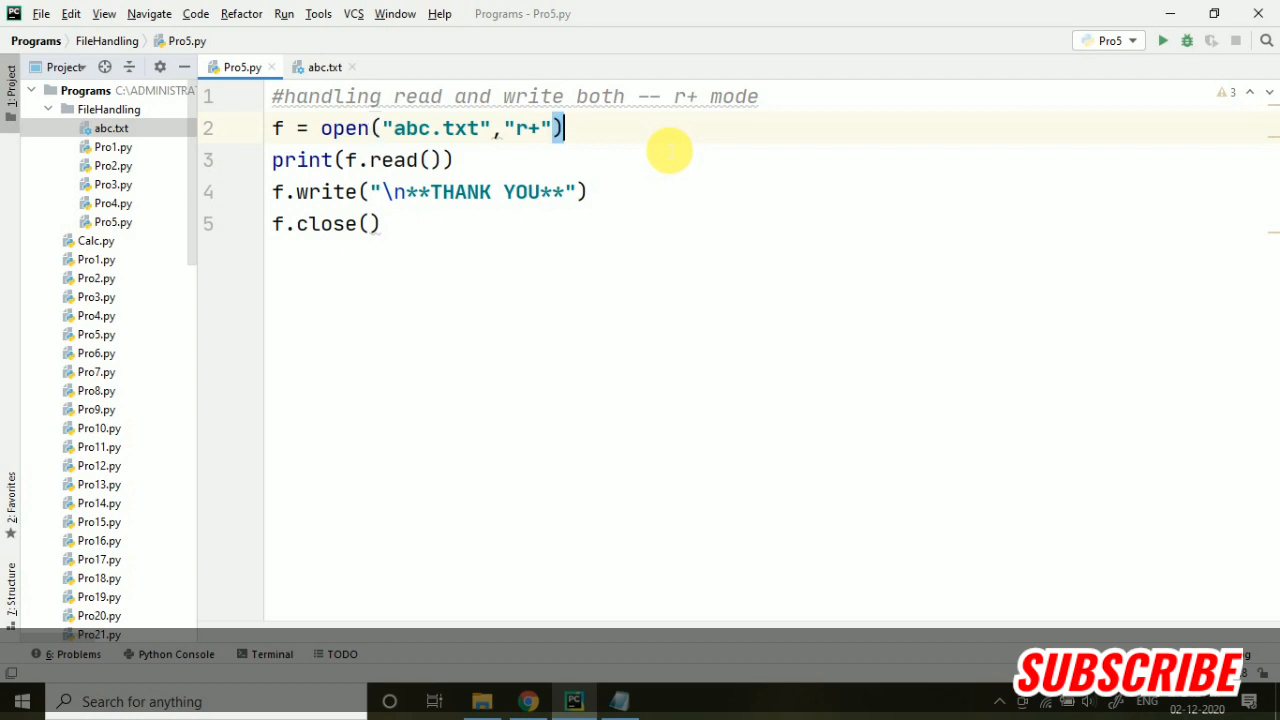
pyautogui.moveTo(735, 247)
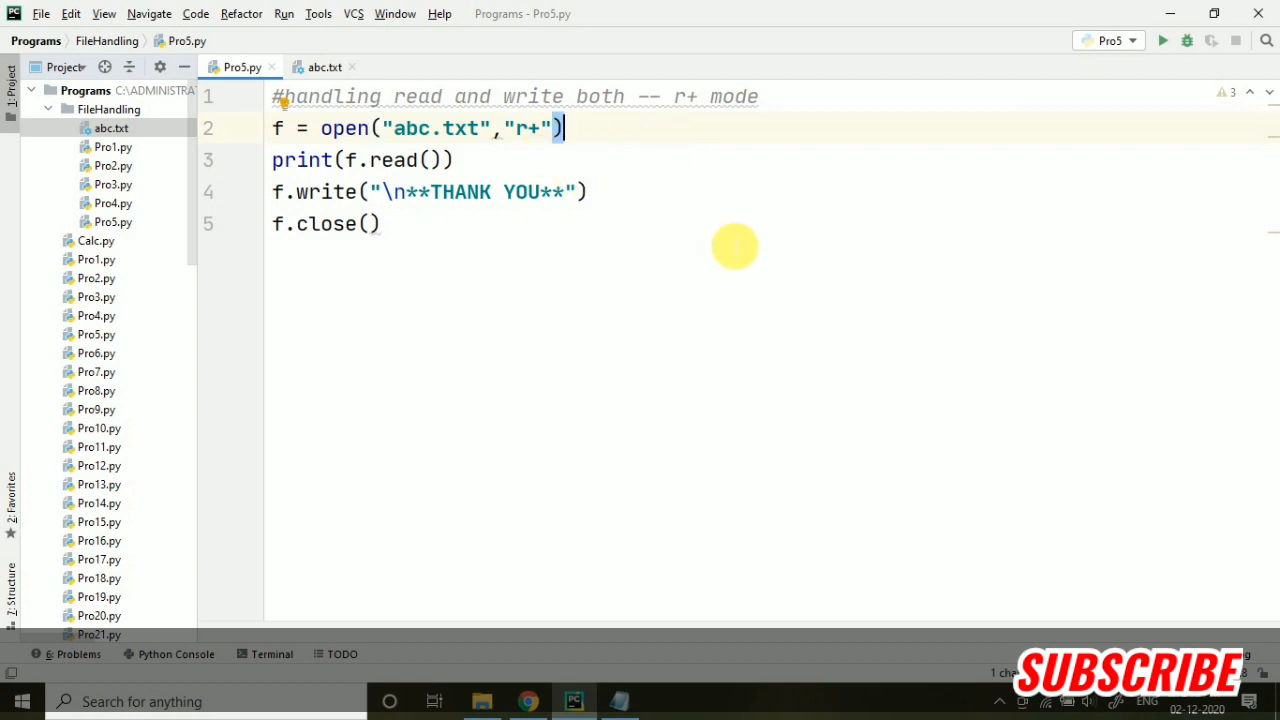
pyautogui.moveTo(477, 379)
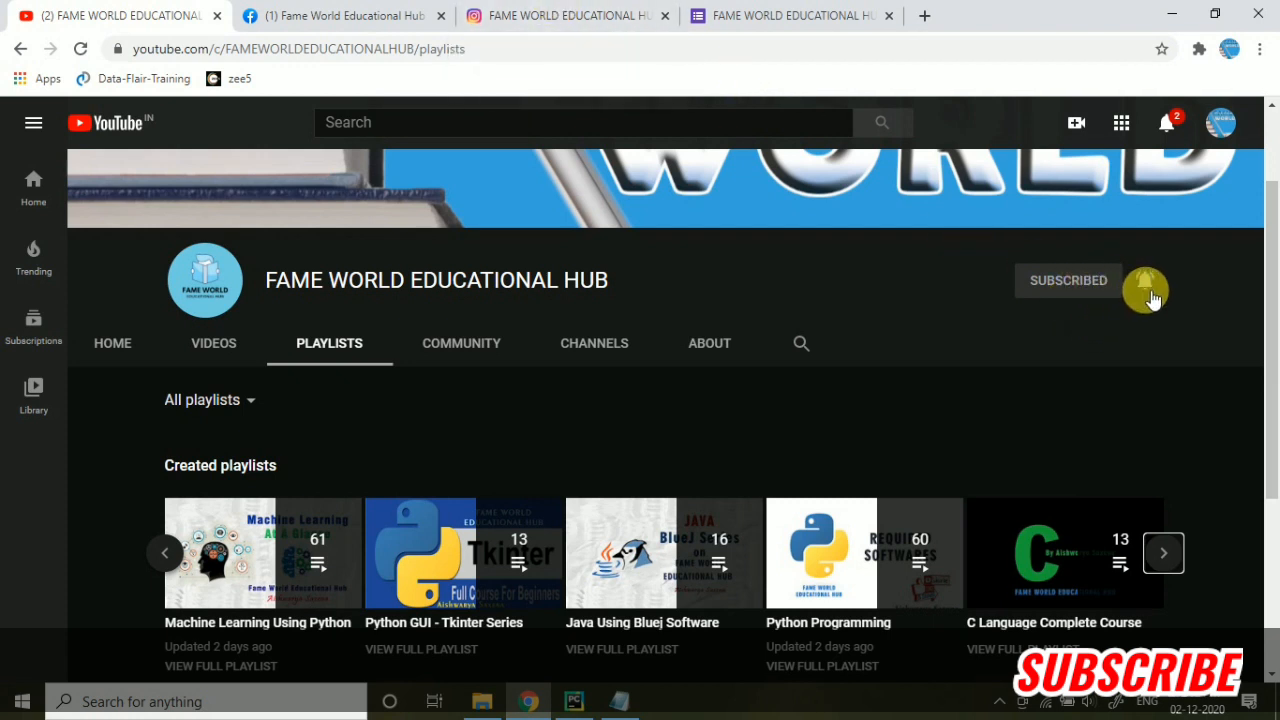
pyautogui.click(1145, 290)
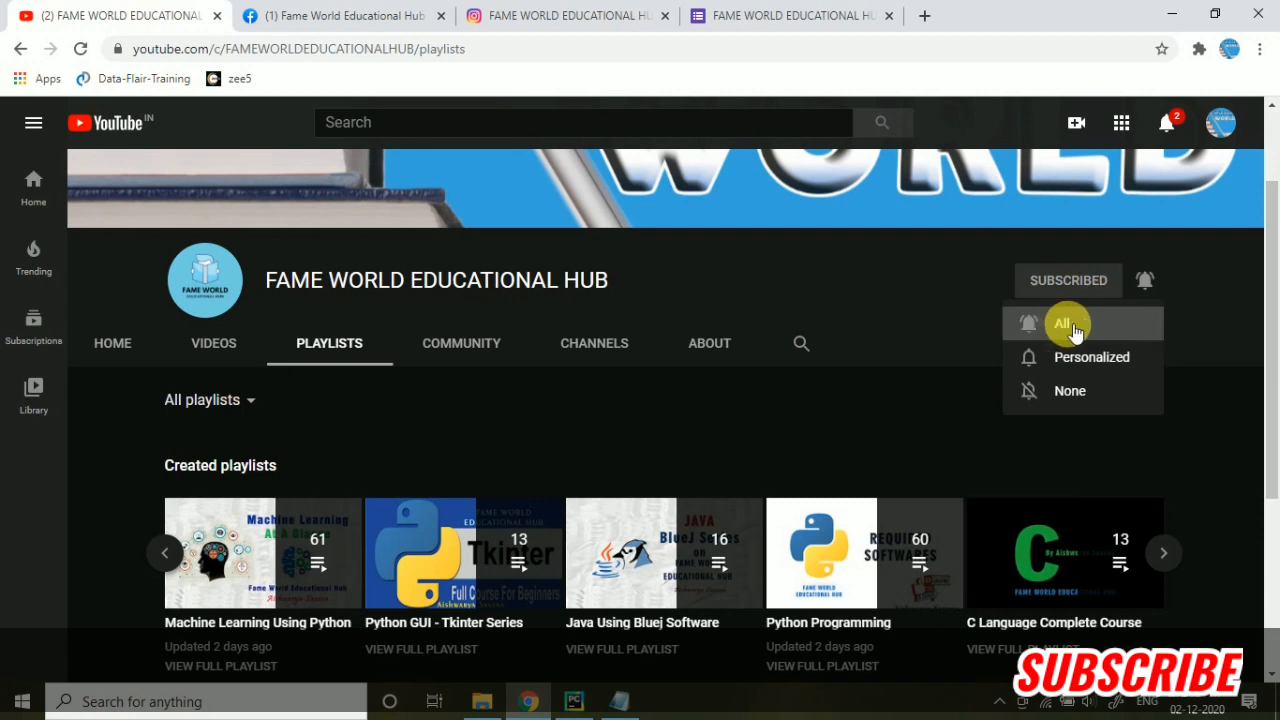
pyautogui.moveTo(1060, 372)
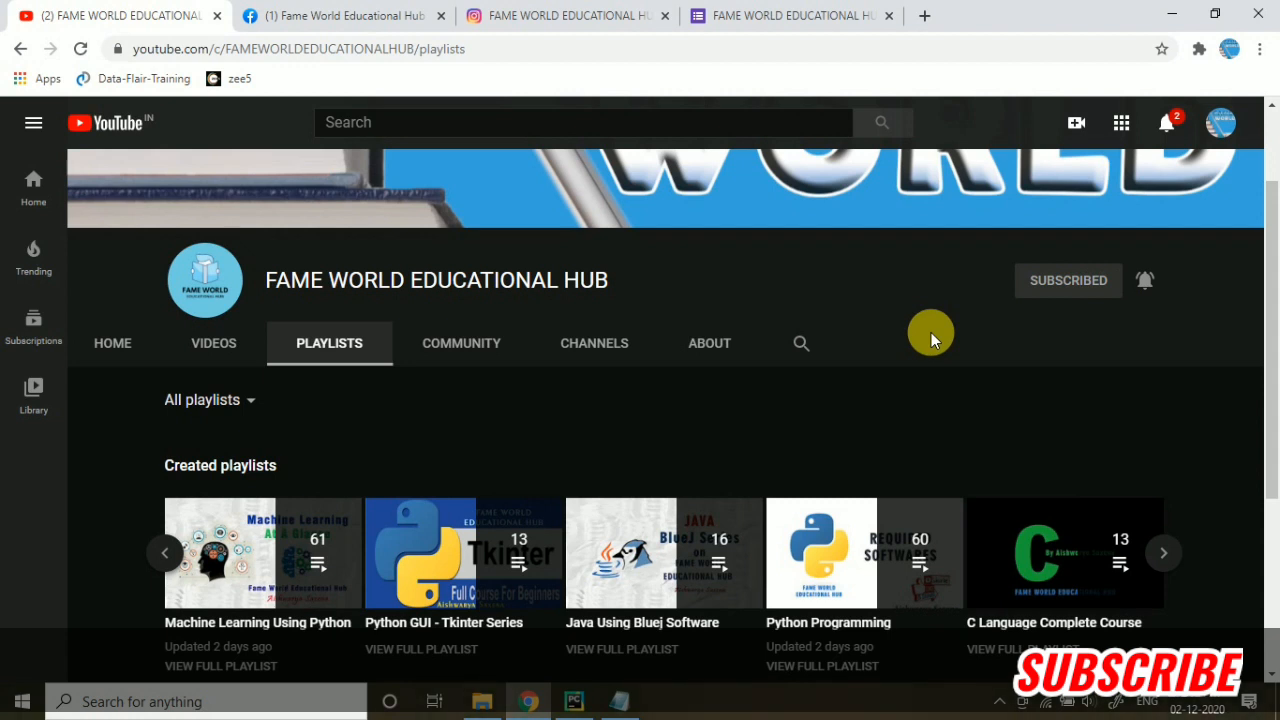
pyautogui.moveTo(682, 266)
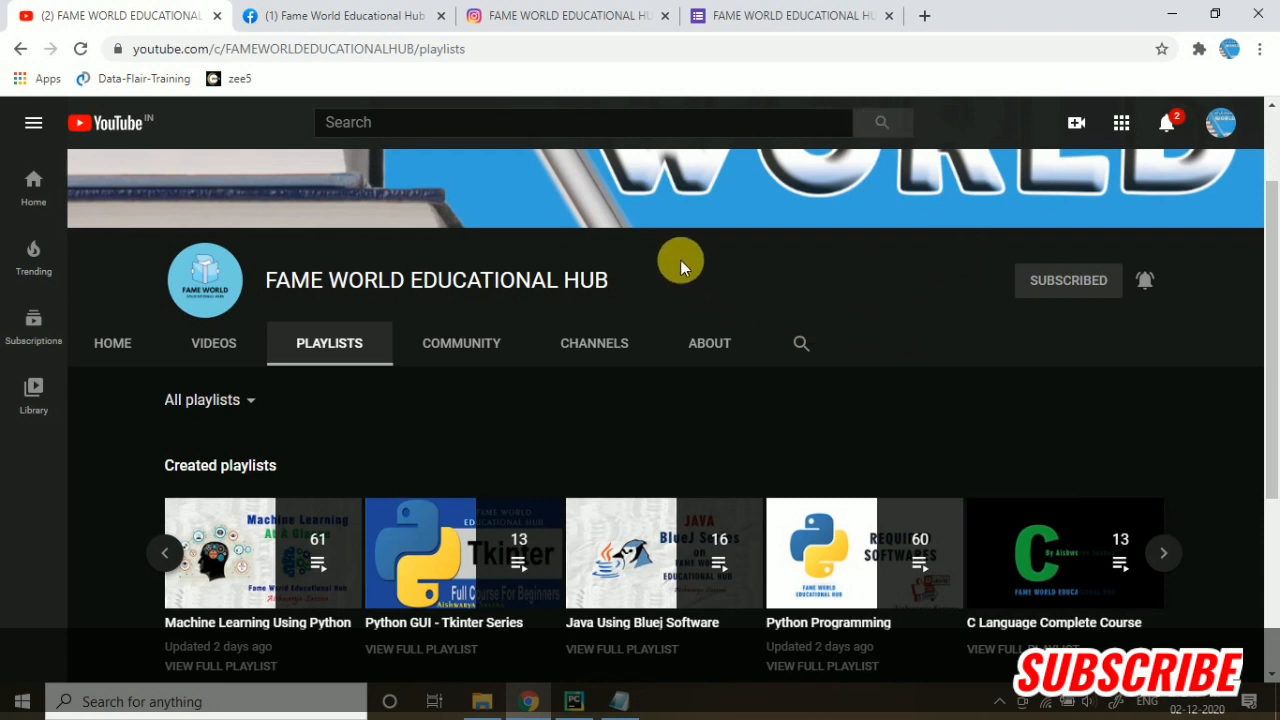